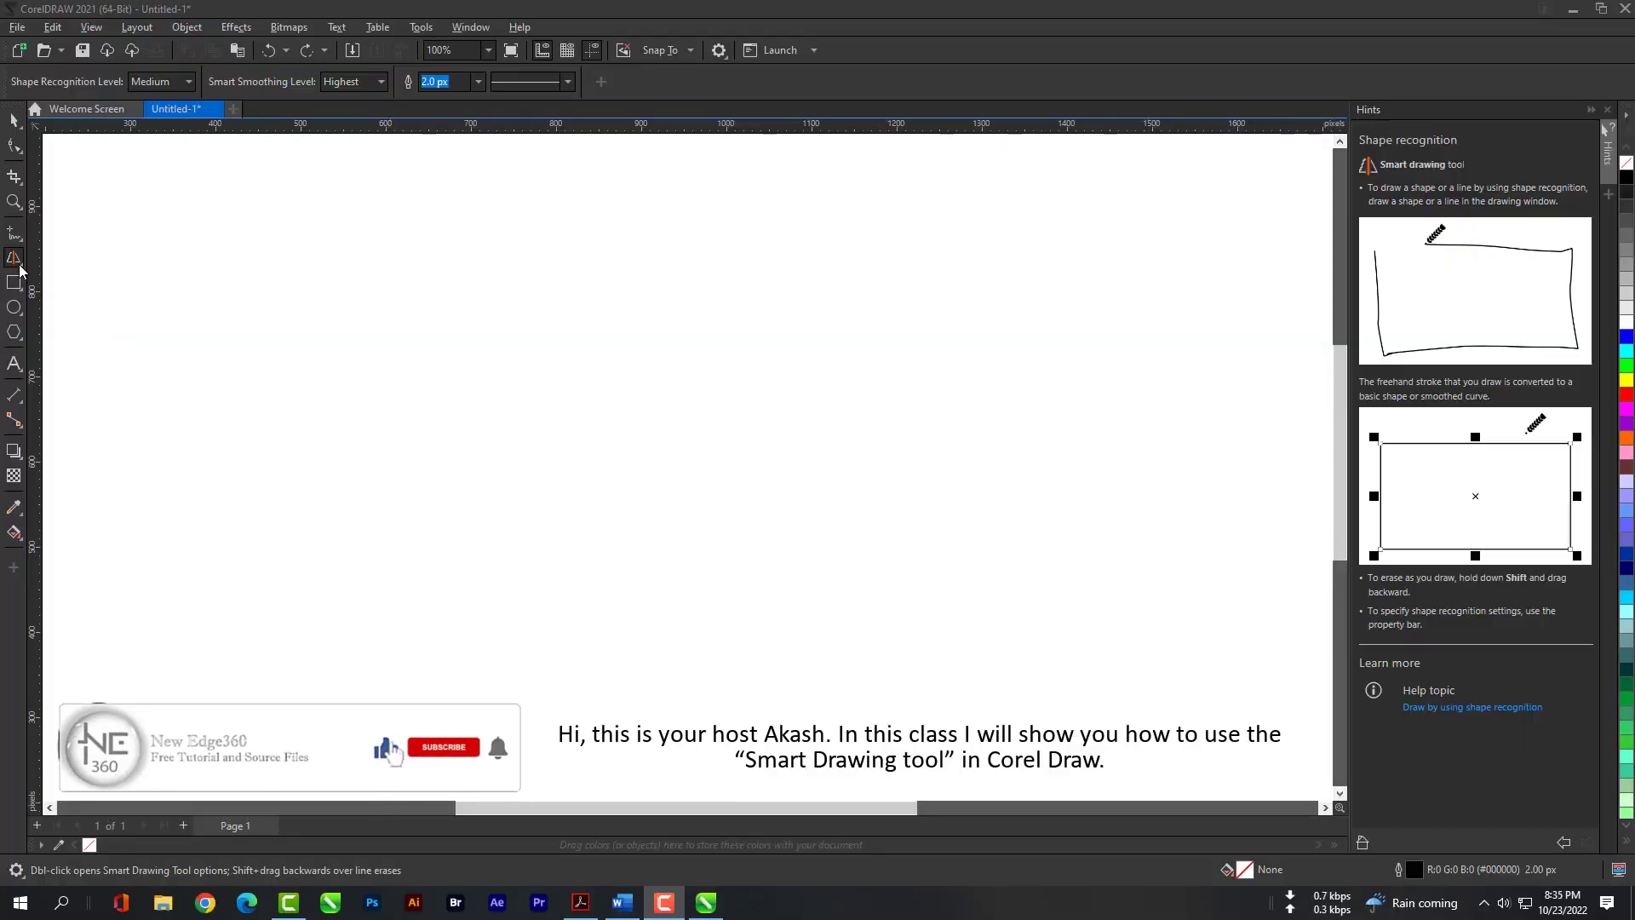
# Activate Smart Drawing with Shape Recognition and Smart Smoothing both set to Highest
pyautogui.click(14, 257)
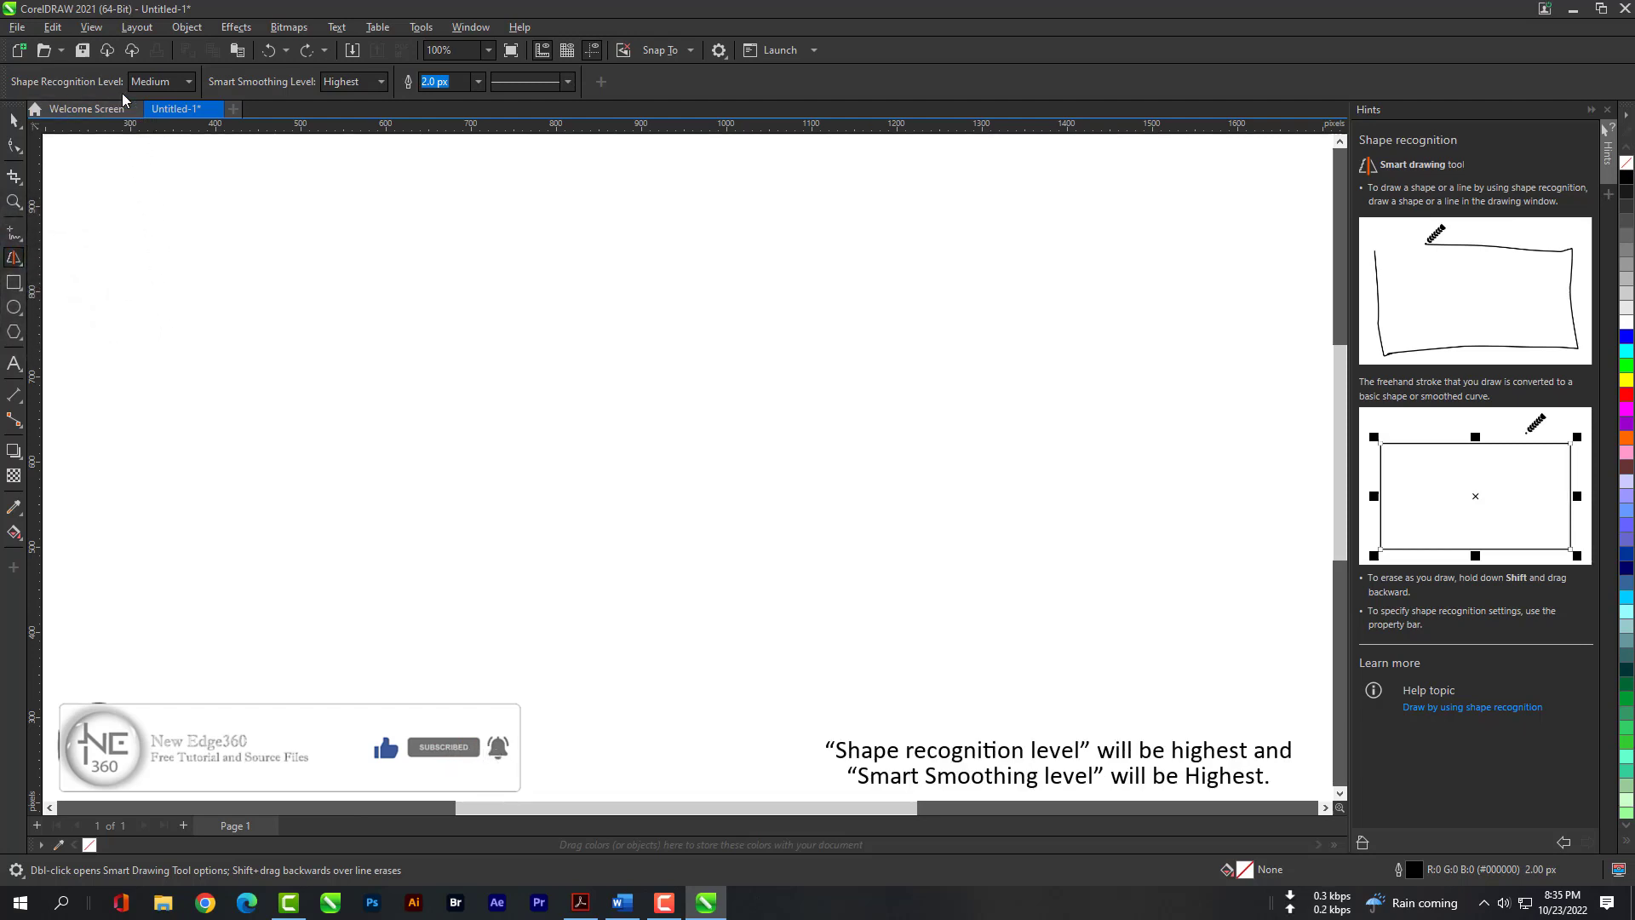
pyautogui.click(188, 82)
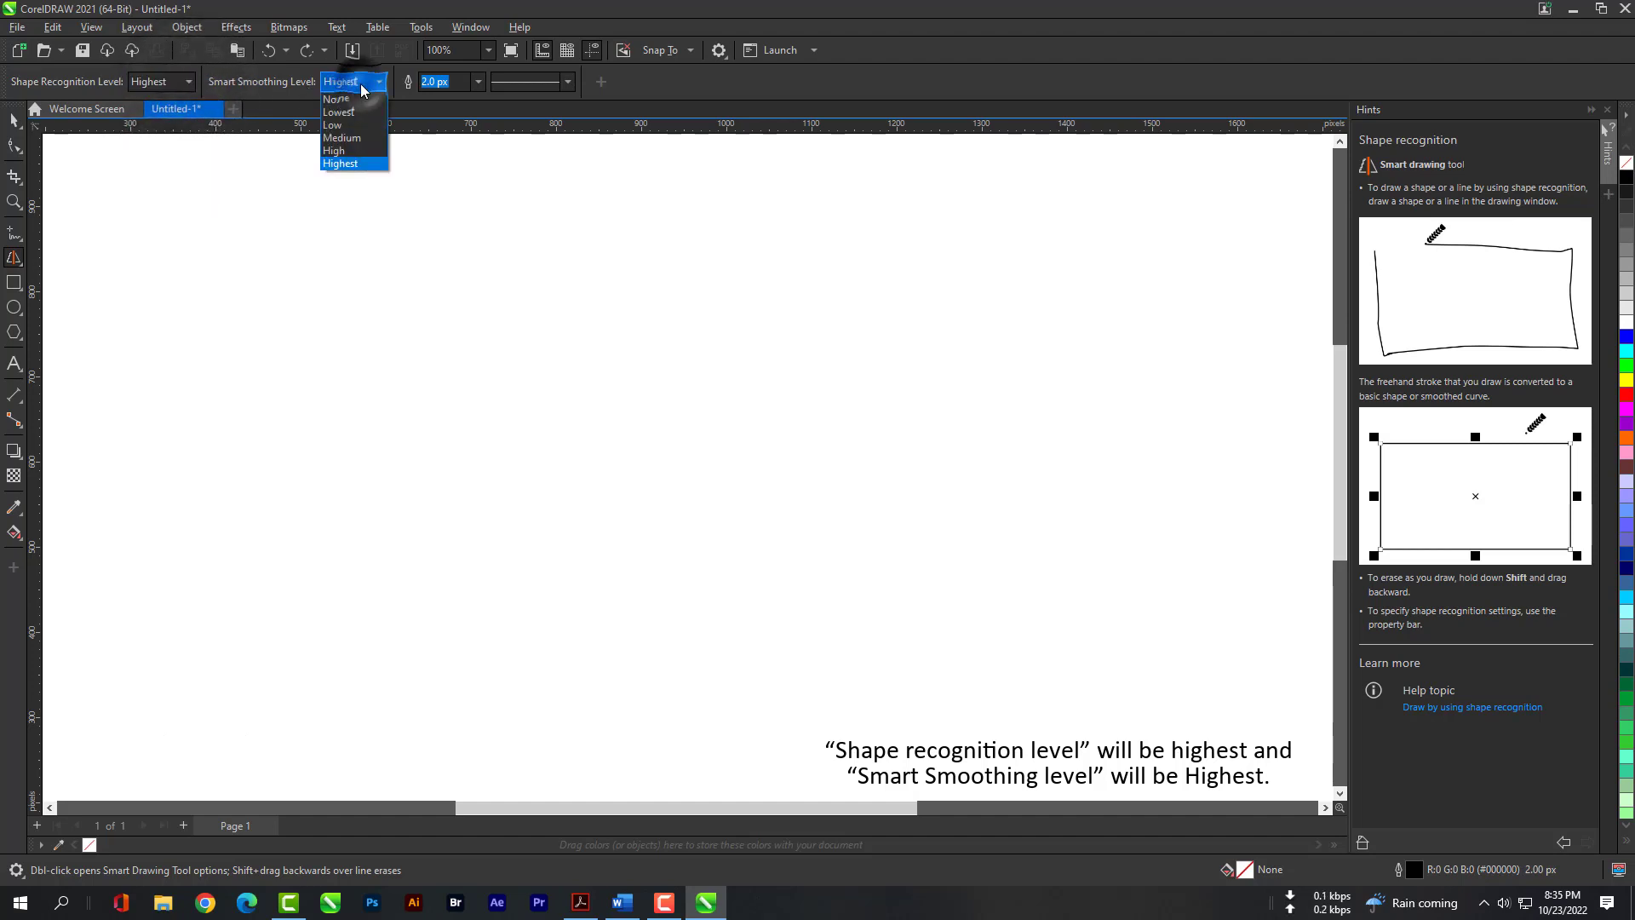
pyautogui.click(339, 163)
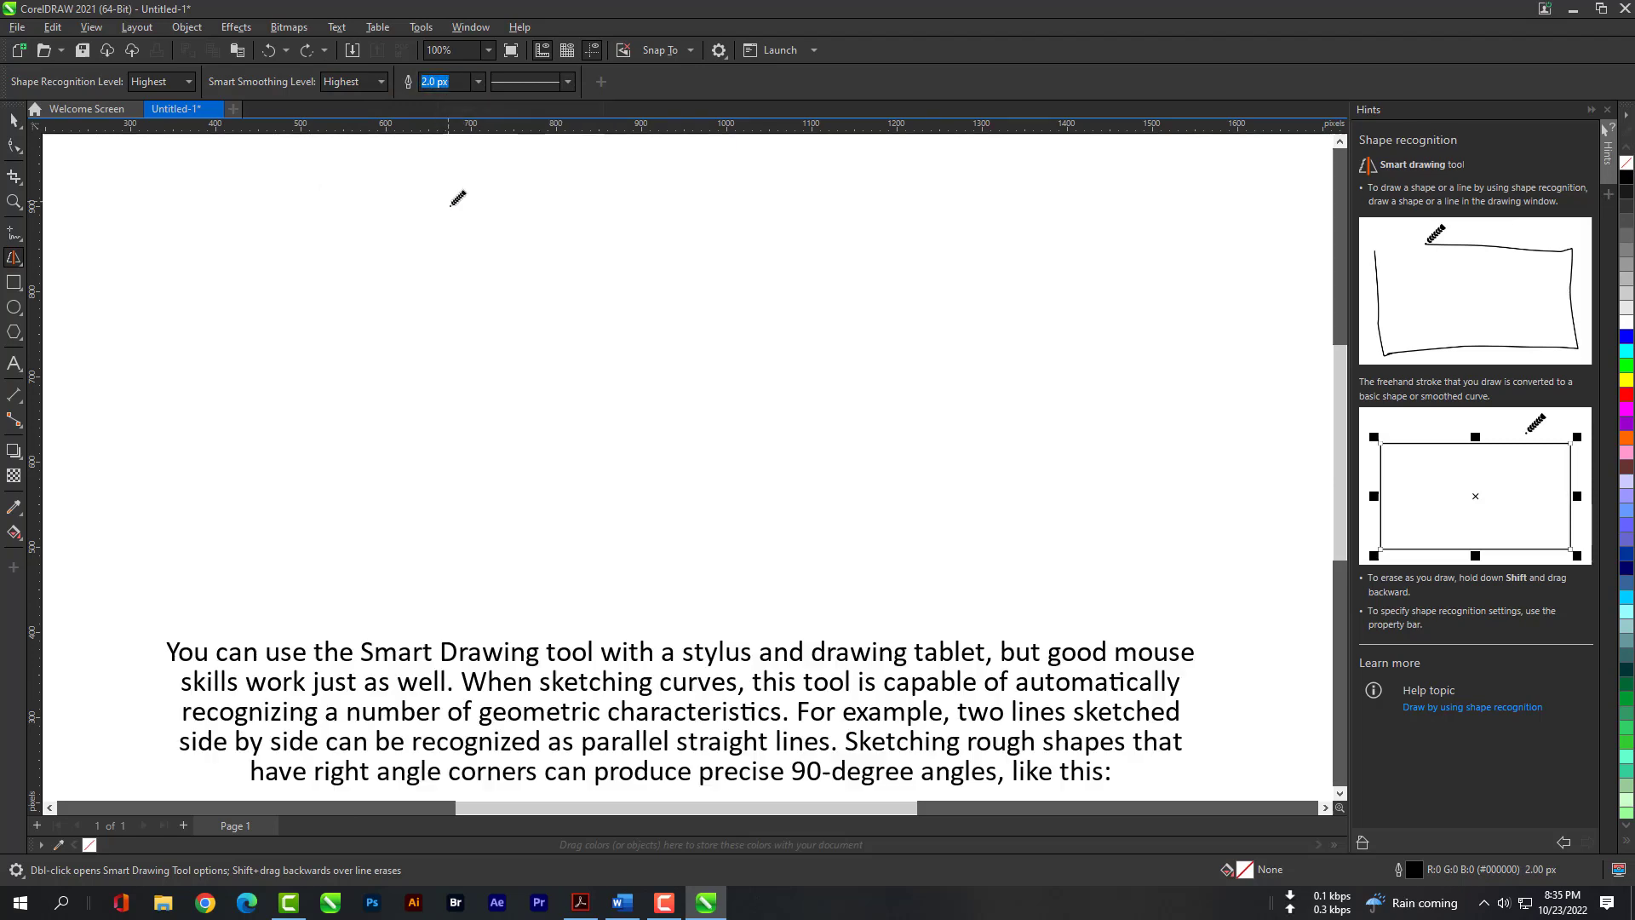
pyautogui.moveTo(471, 313)
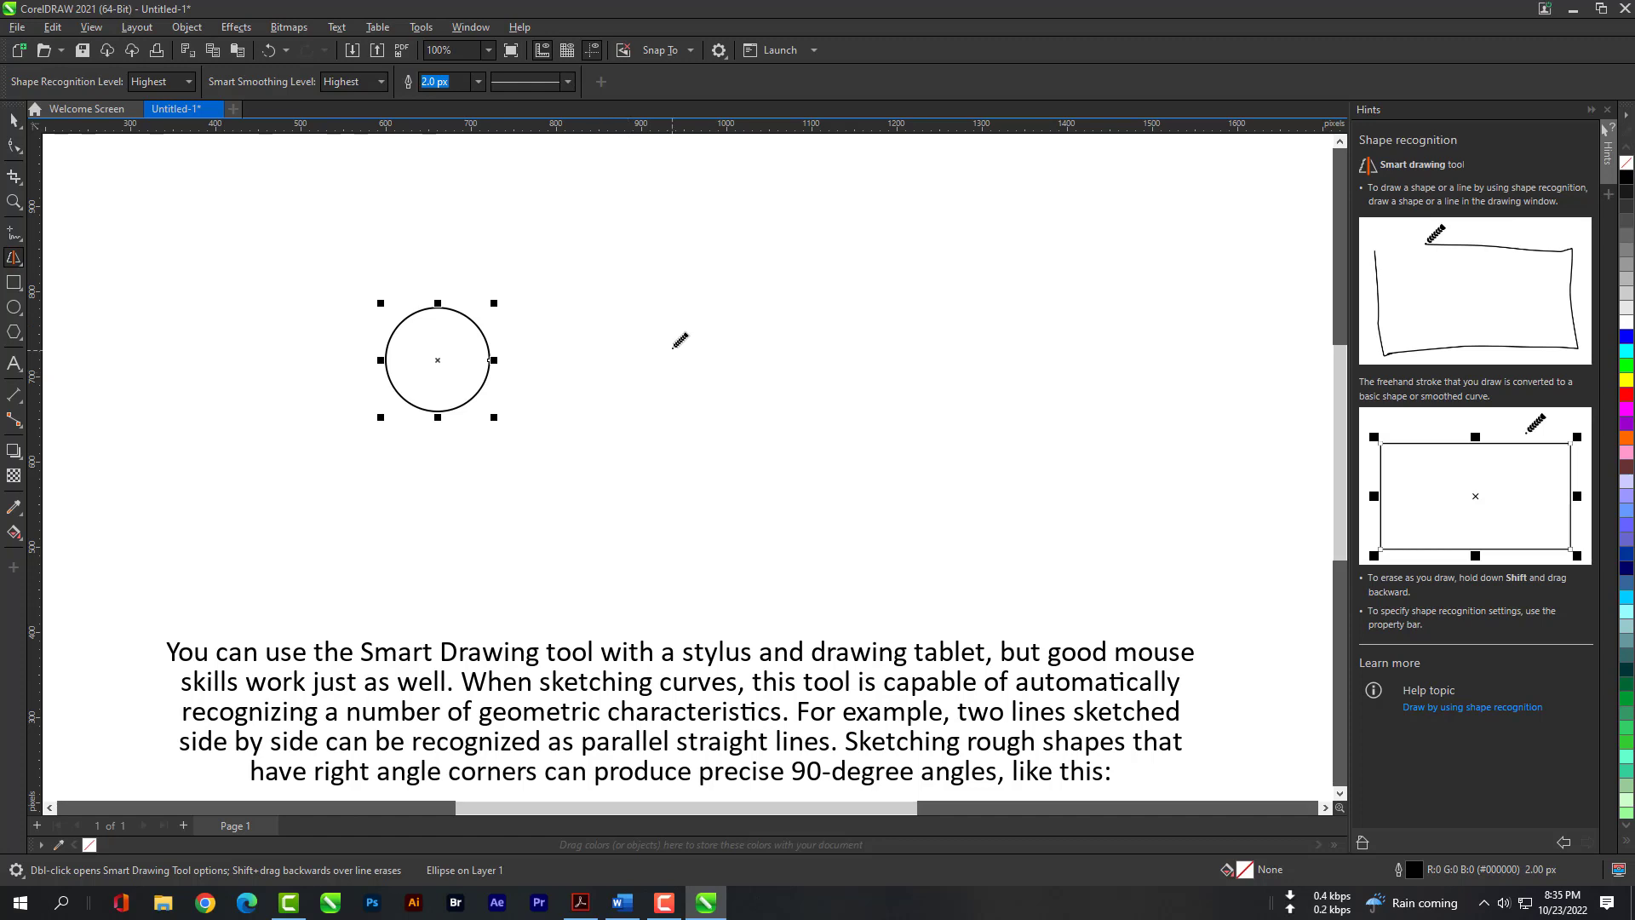
pyautogui.moveTo(662, 398); pyautogui.dragTo(715, 313)
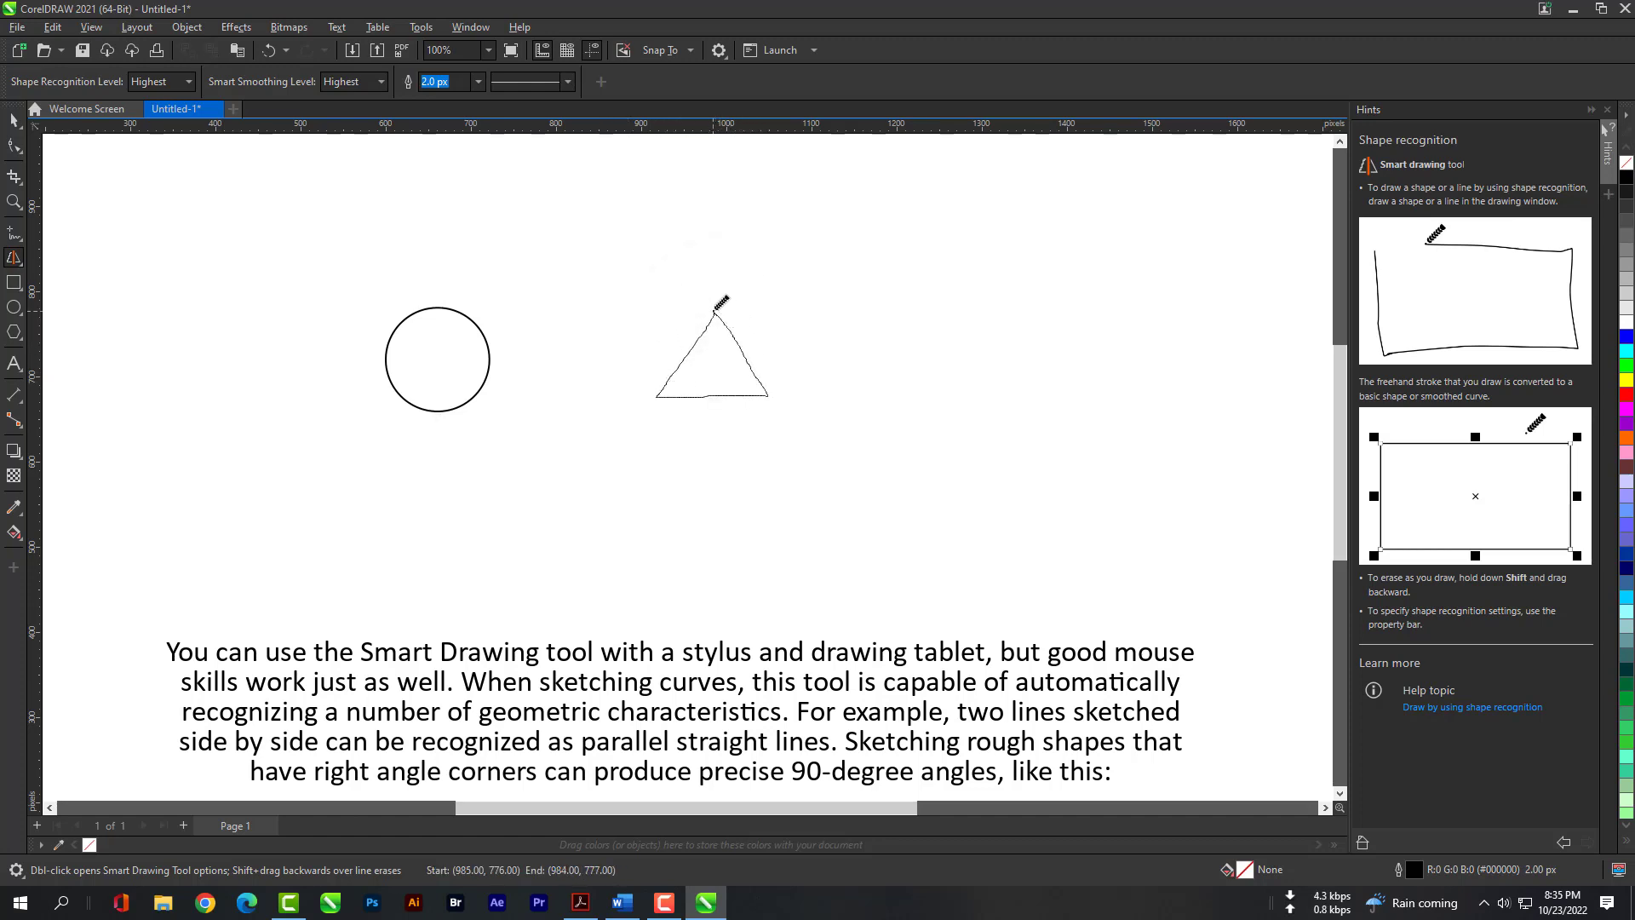
pyautogui.click(712, 349)
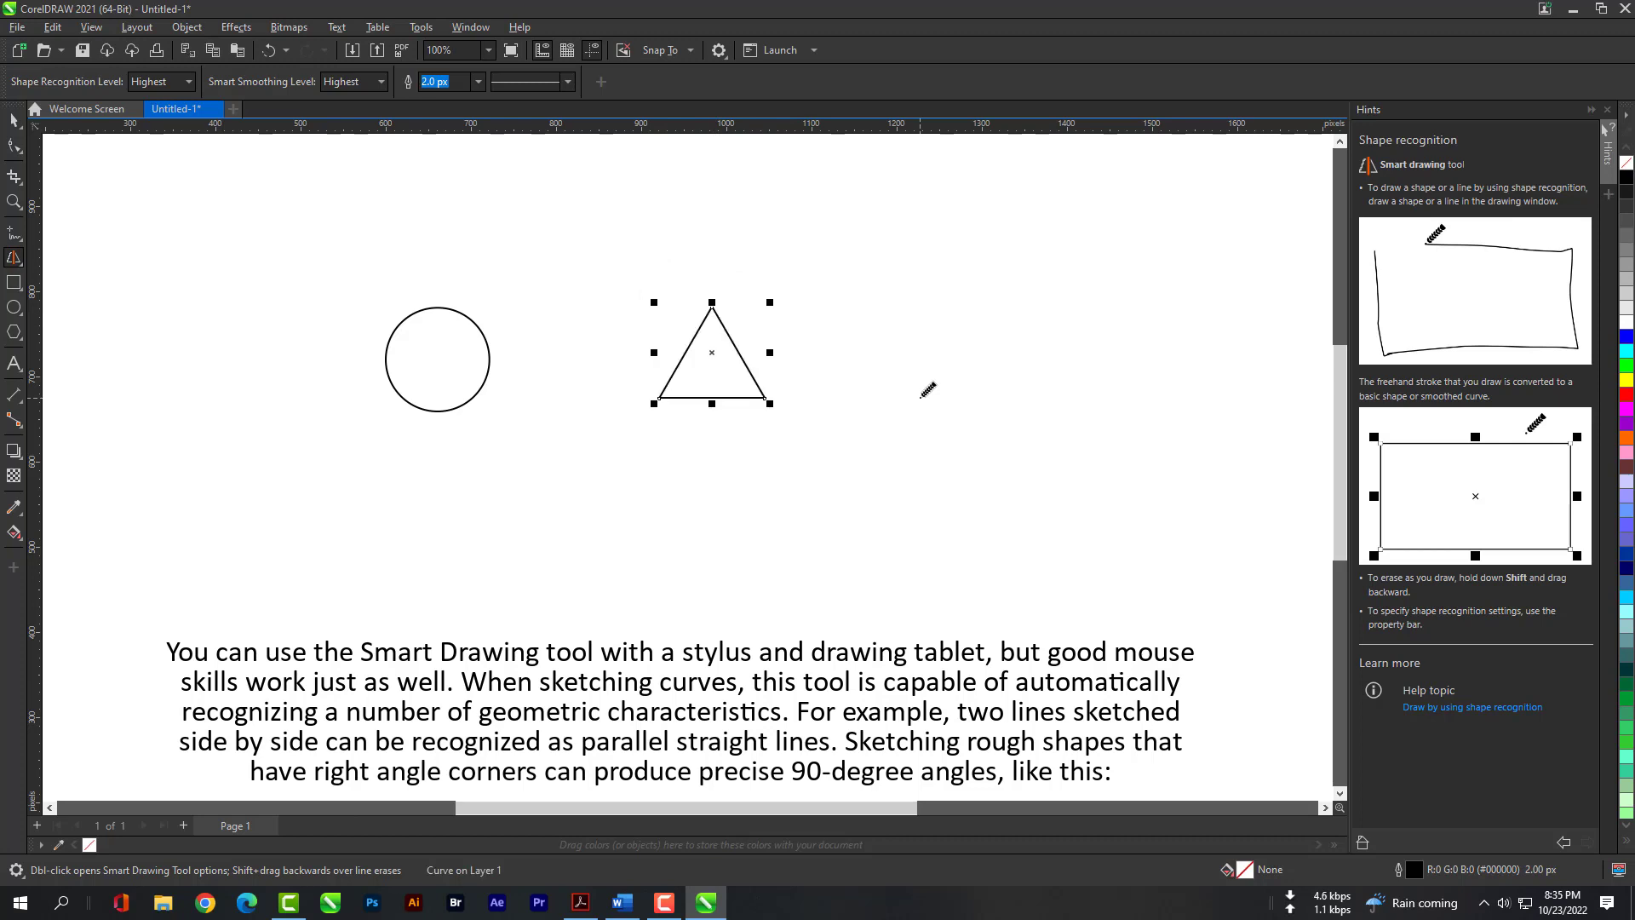
pyautogui.moveTo(881, 388)
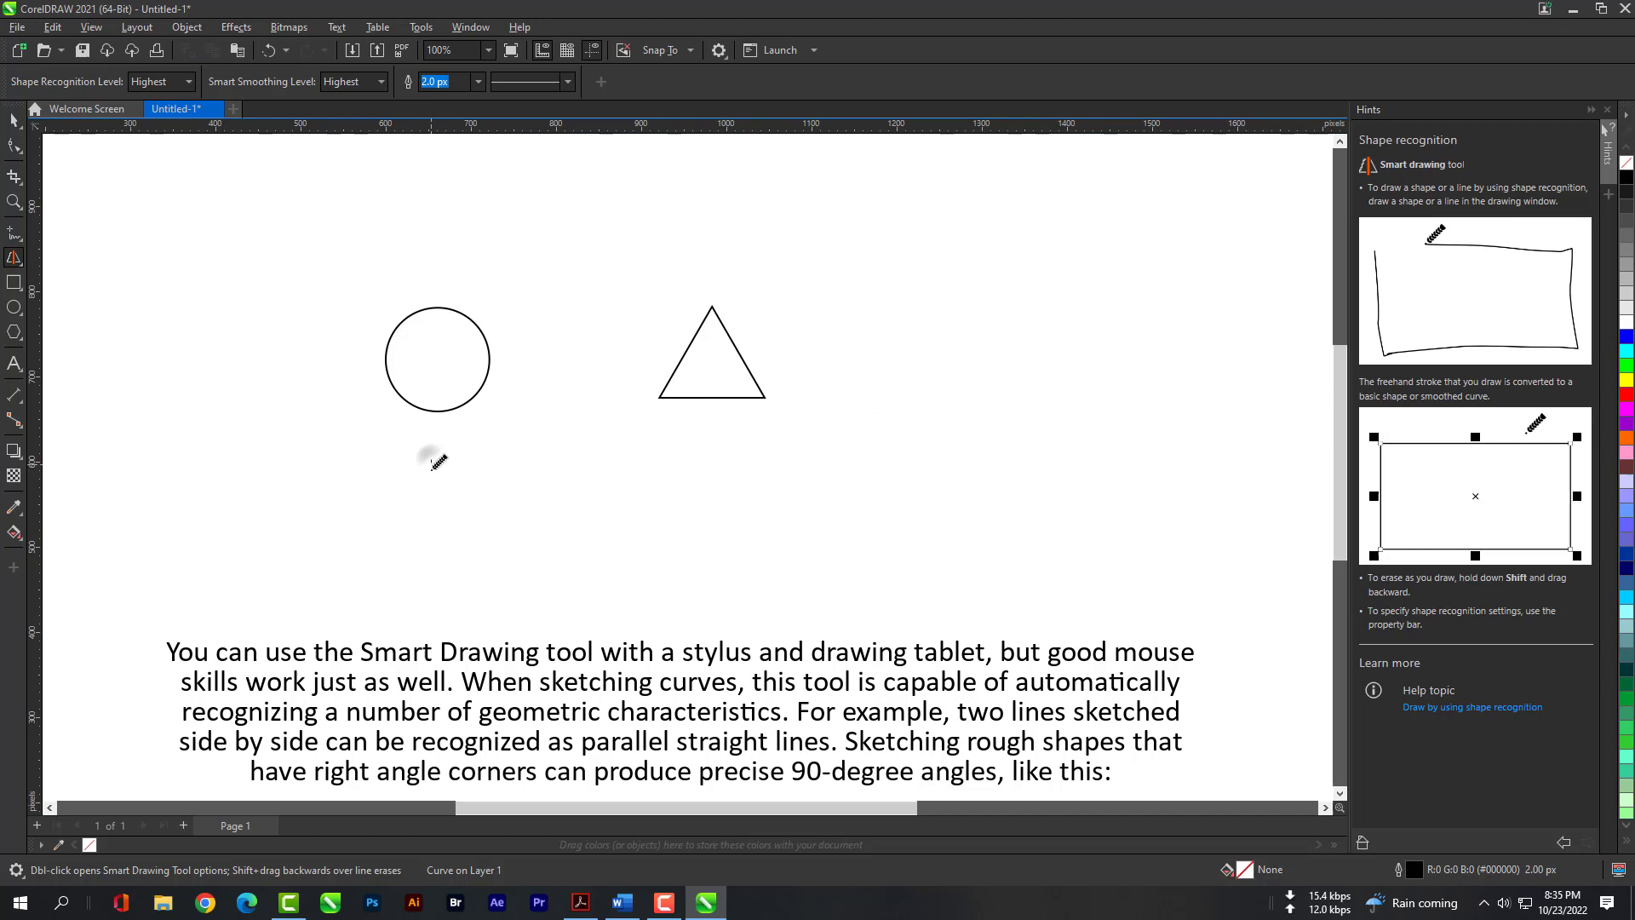
pyautogui.moveTo(432, 456); pyautogui.dragTo(432, 623)
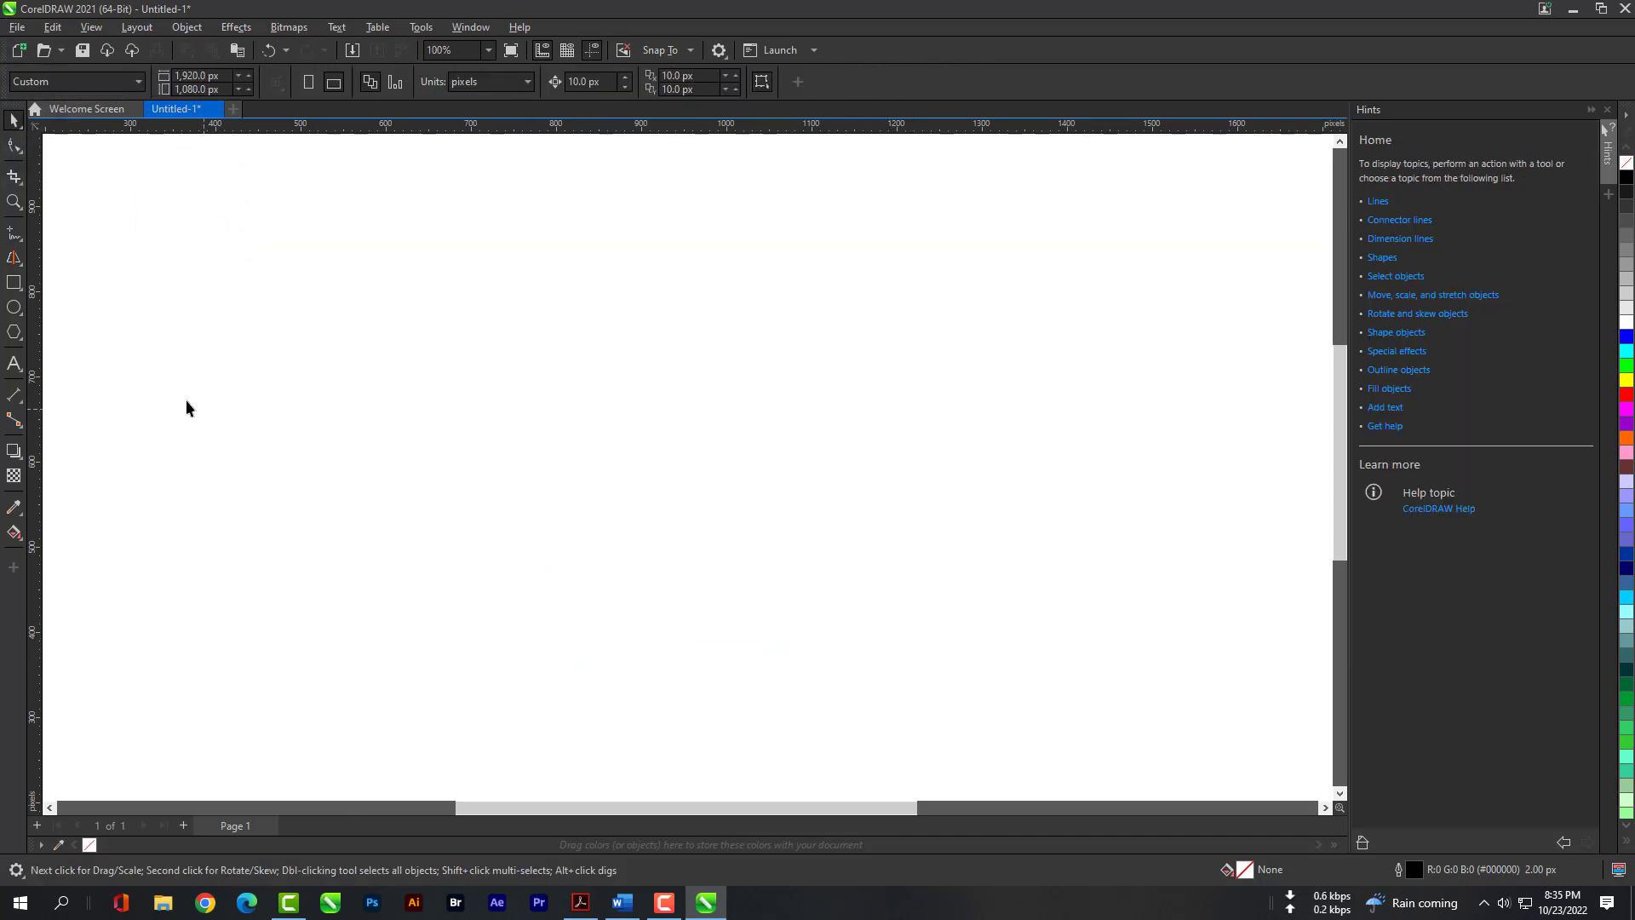
pyautogui.click(15, 257)
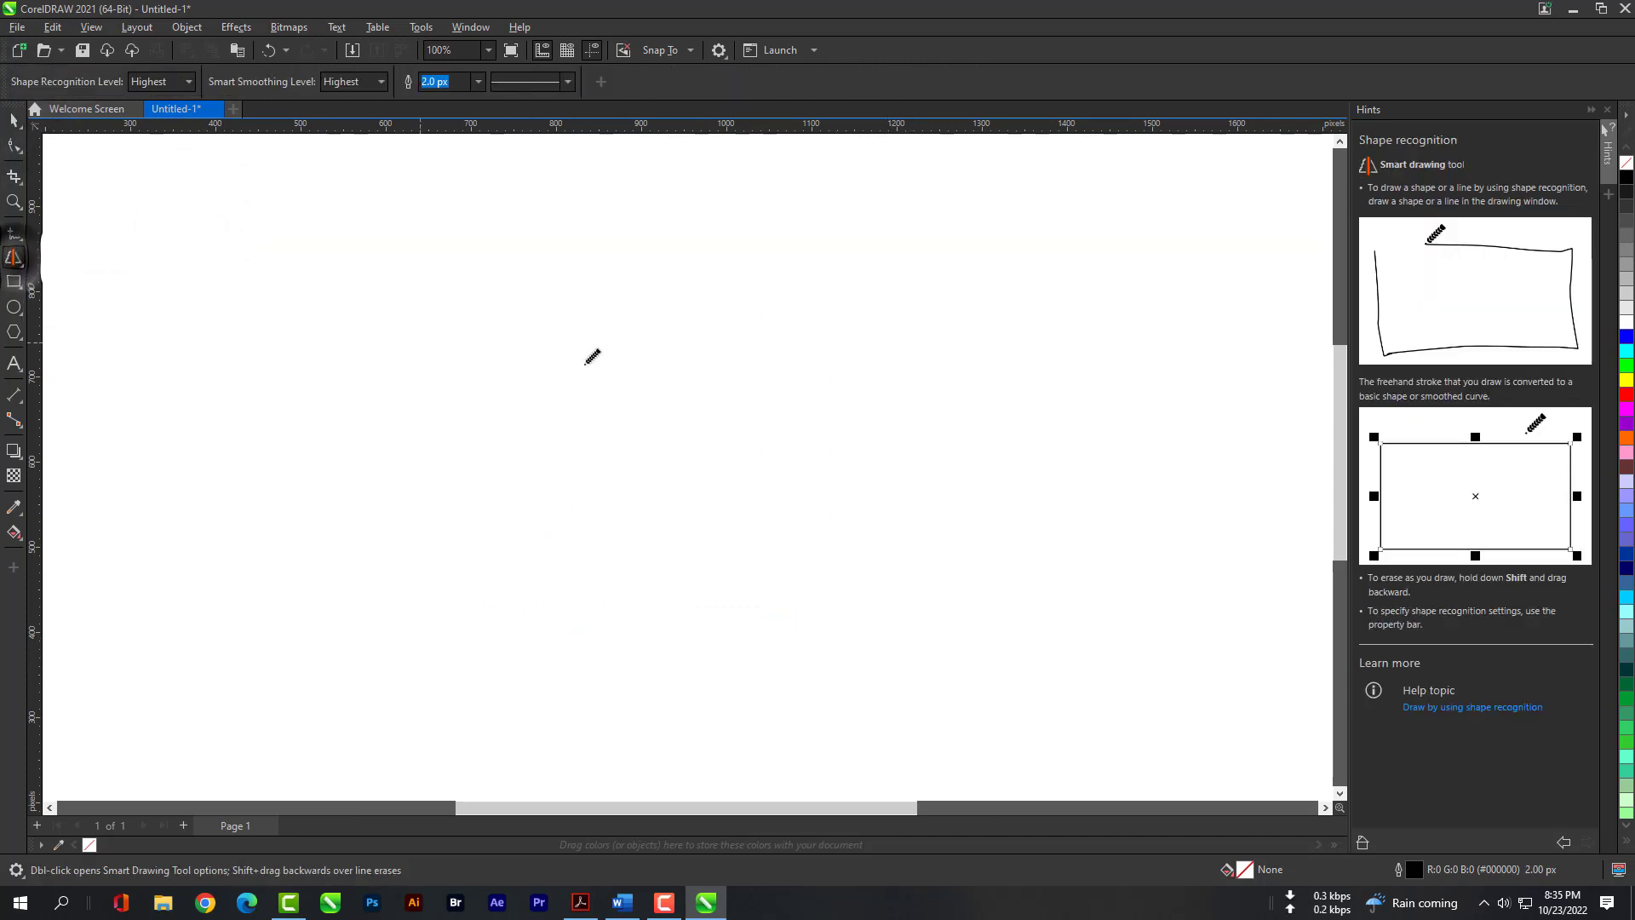
pyautogui.moveTo(438, 424)
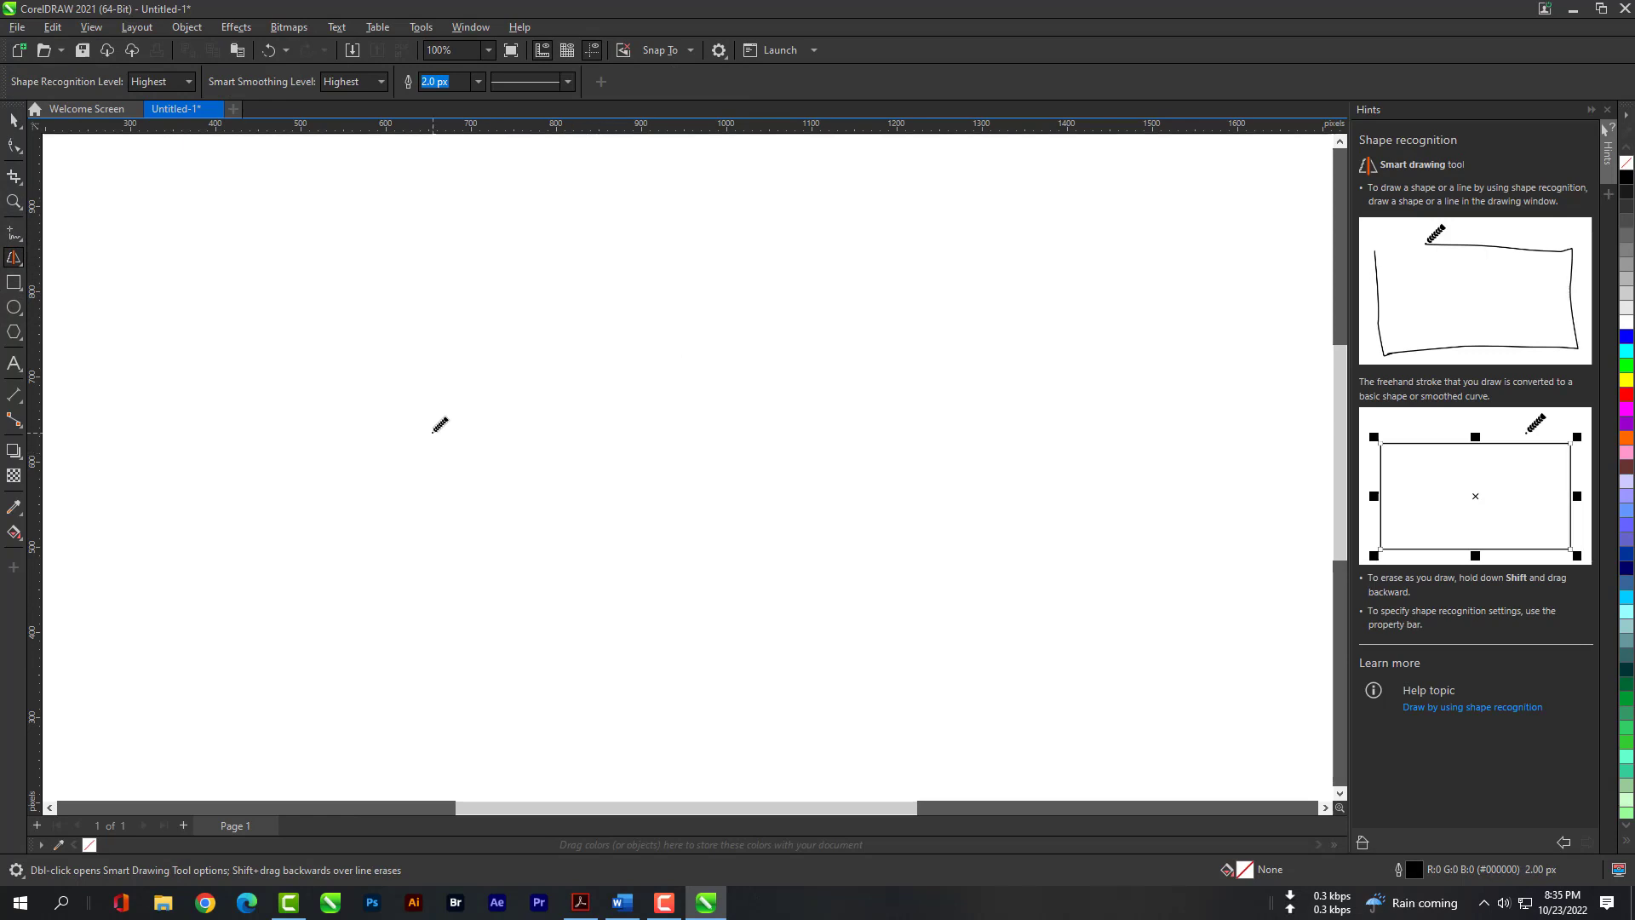
pyautogui.moveTo(401, 432); pyautogui.dragTo(490, 382)
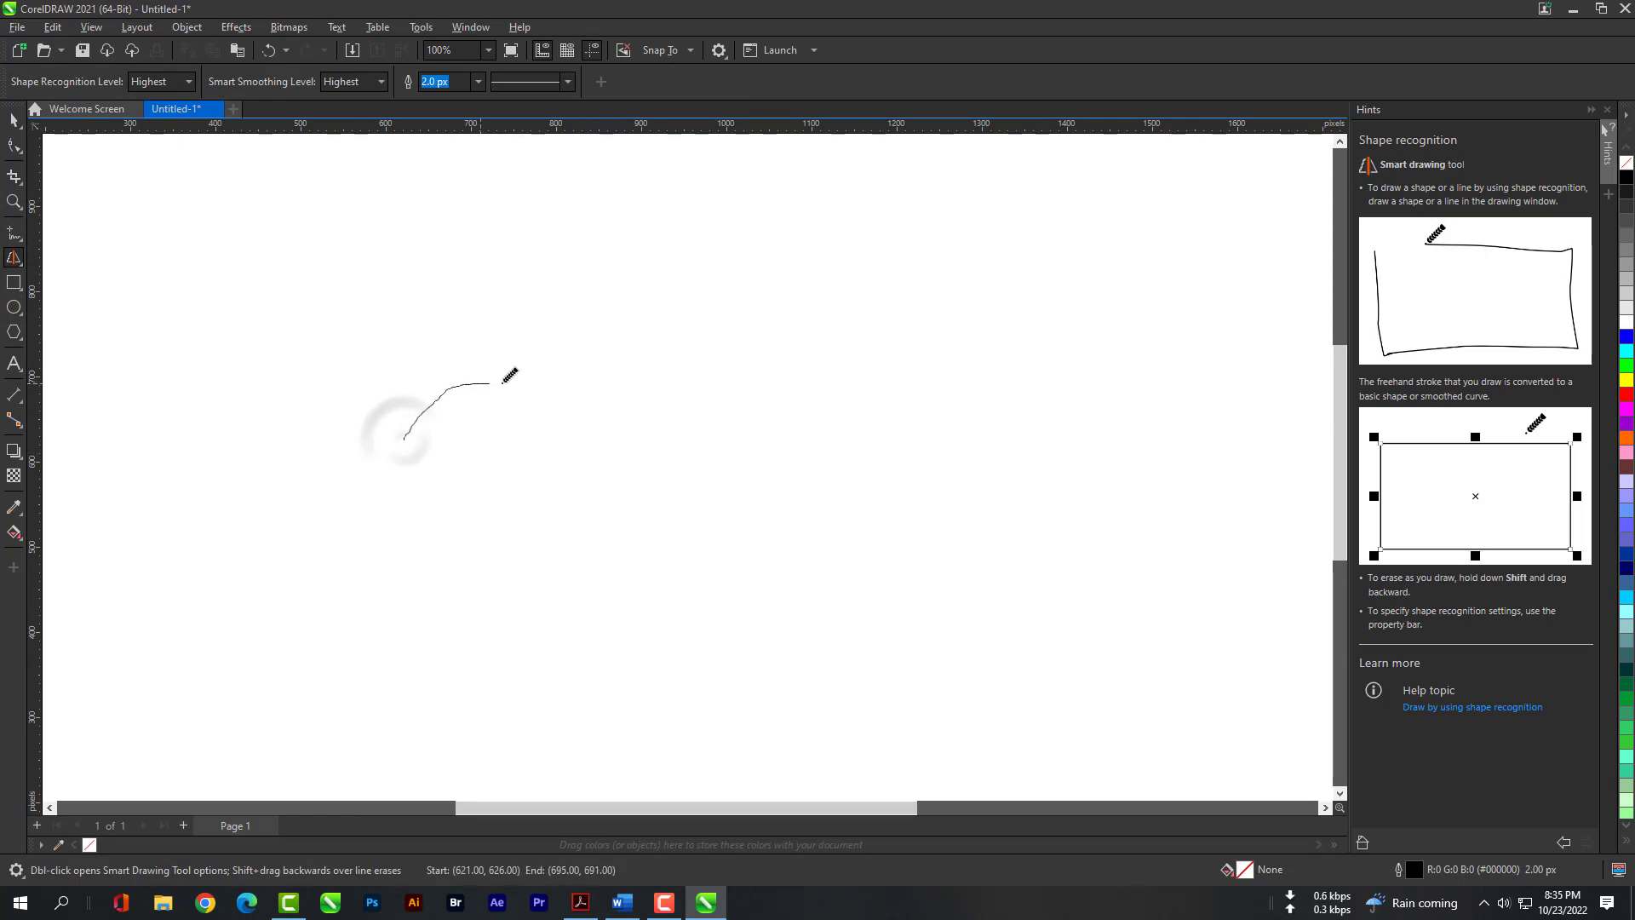
pyautogui.moveTo(511, 379); pyautogui.dragTo(873, 378)
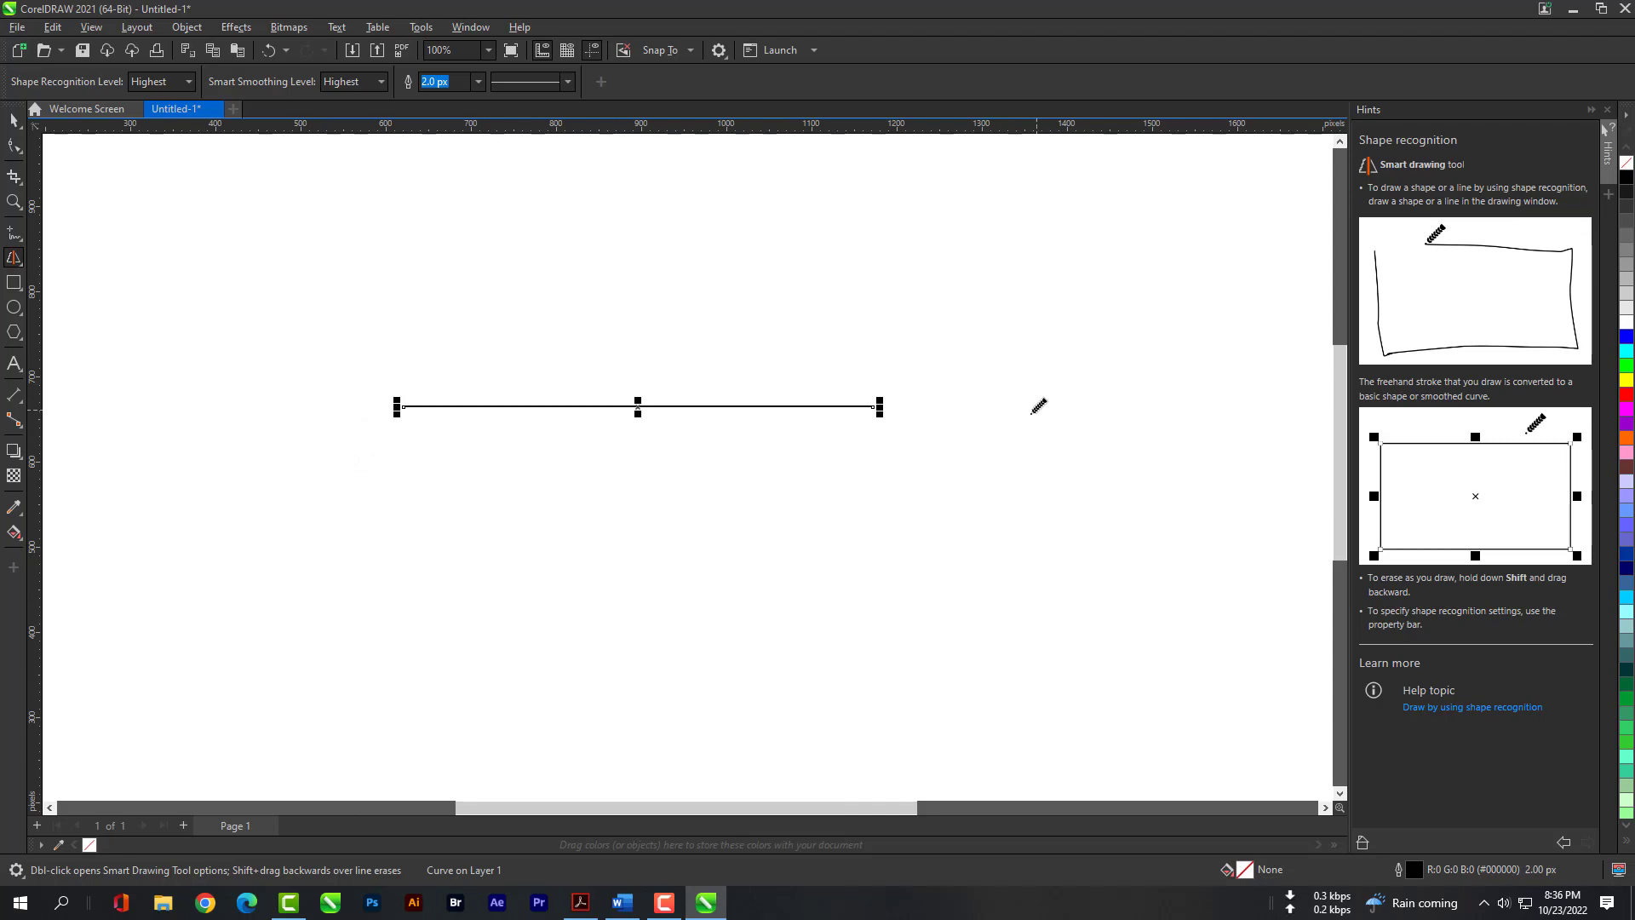
pyautogui.moveTo(511, 580); pyautogui.dragTo(689, 605)
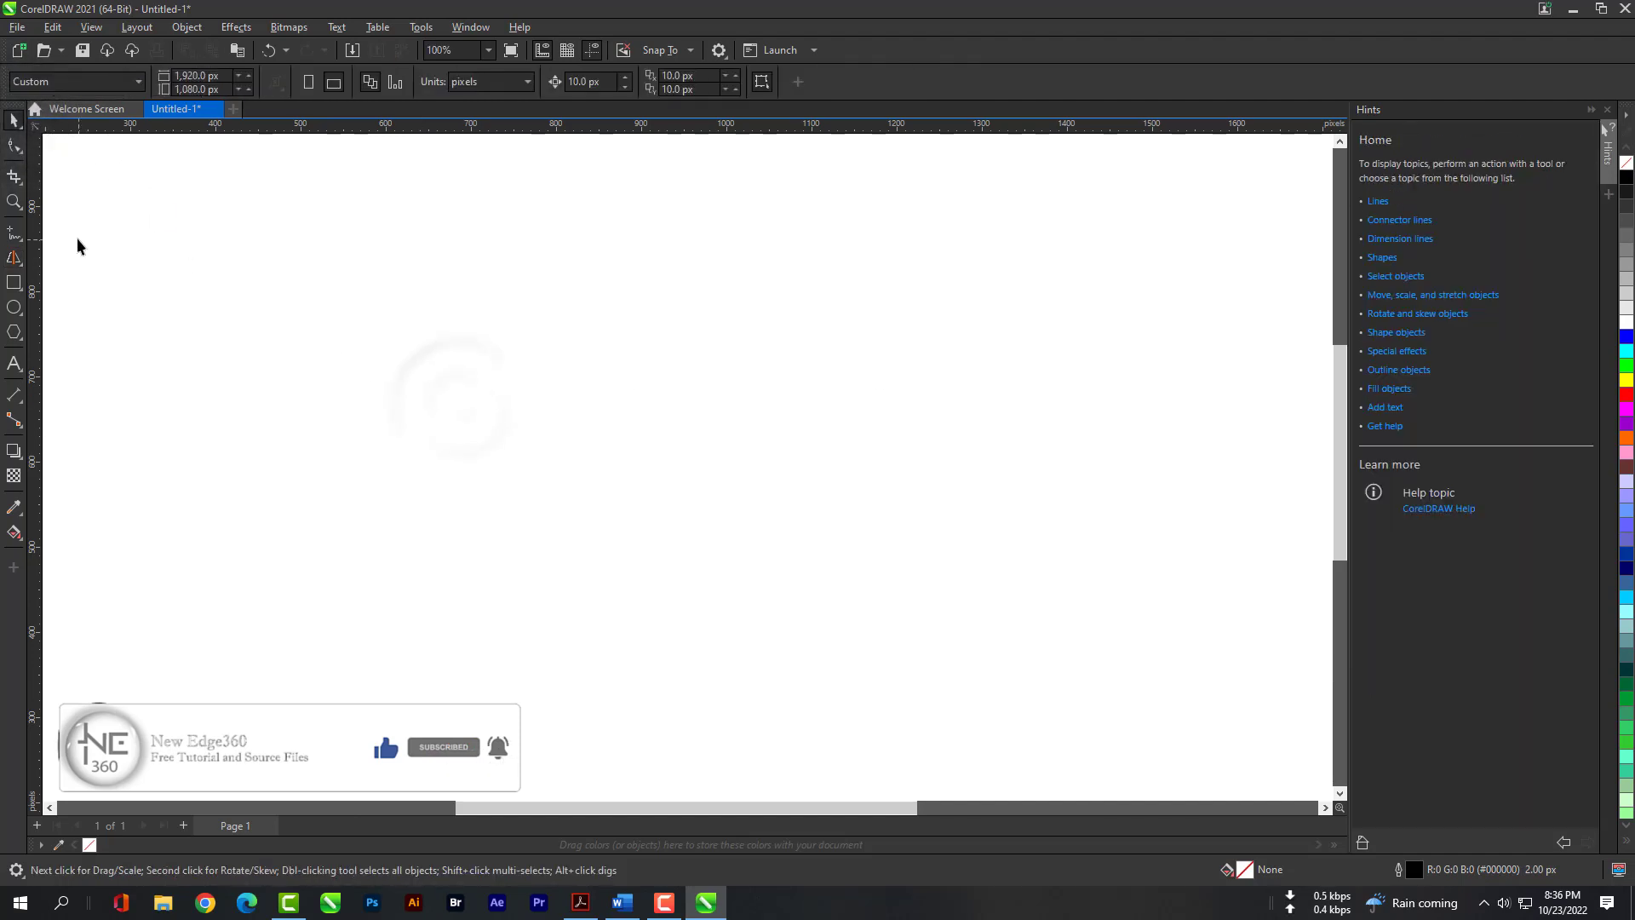
pyautogui.click(14, 258)
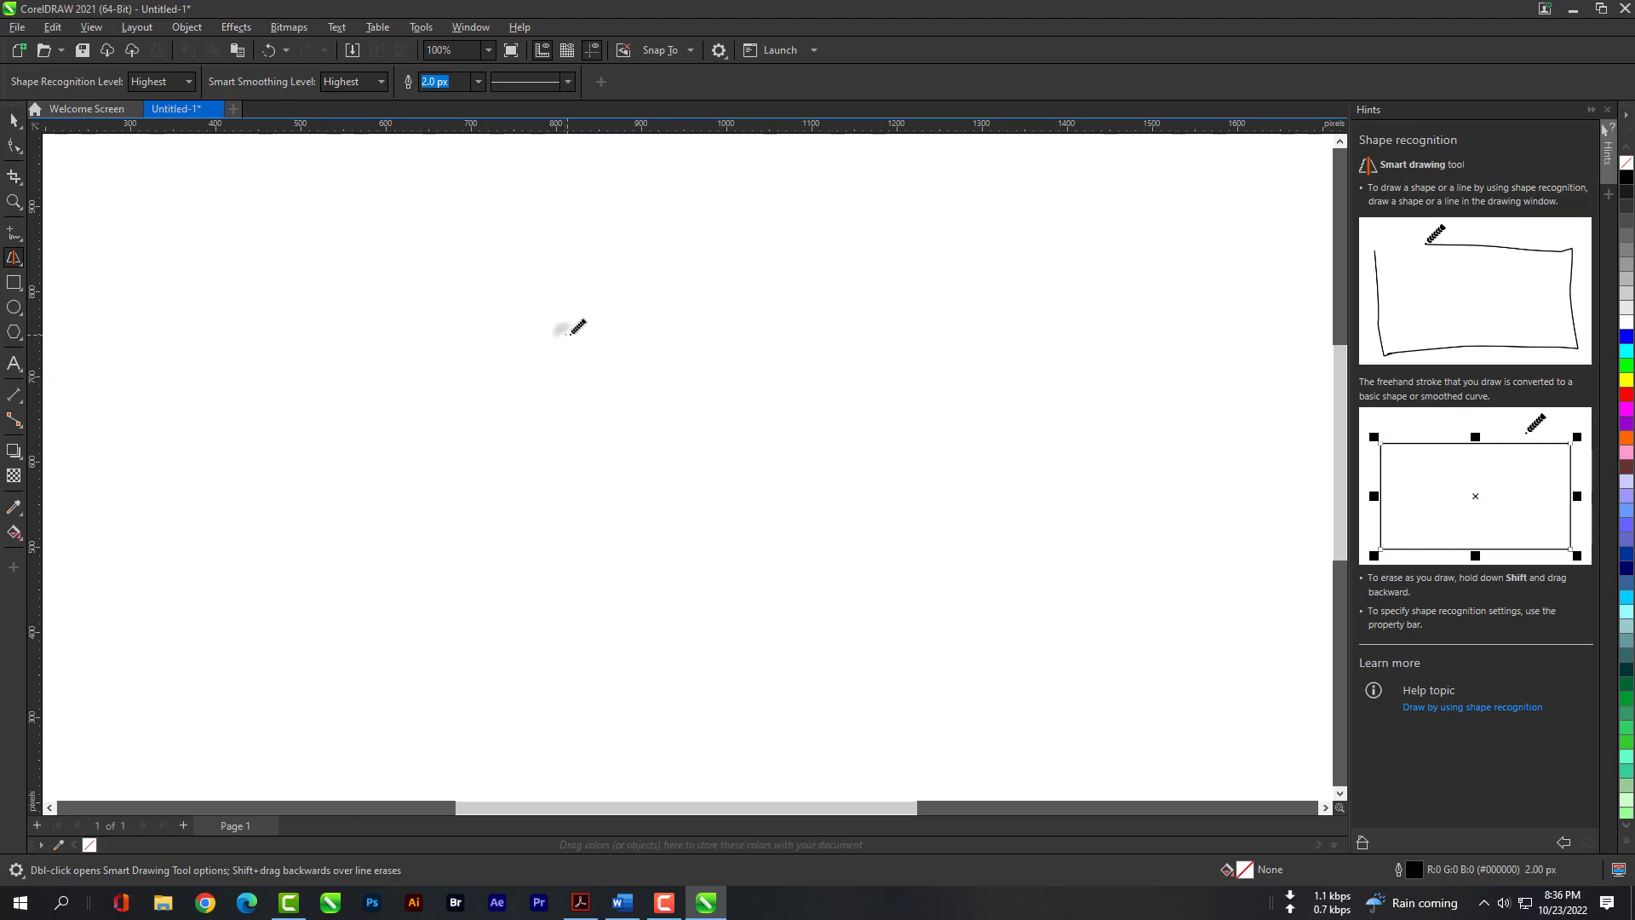
pyautogui.moveTo(568, 329); pyautogui.dragTo(608, 487)
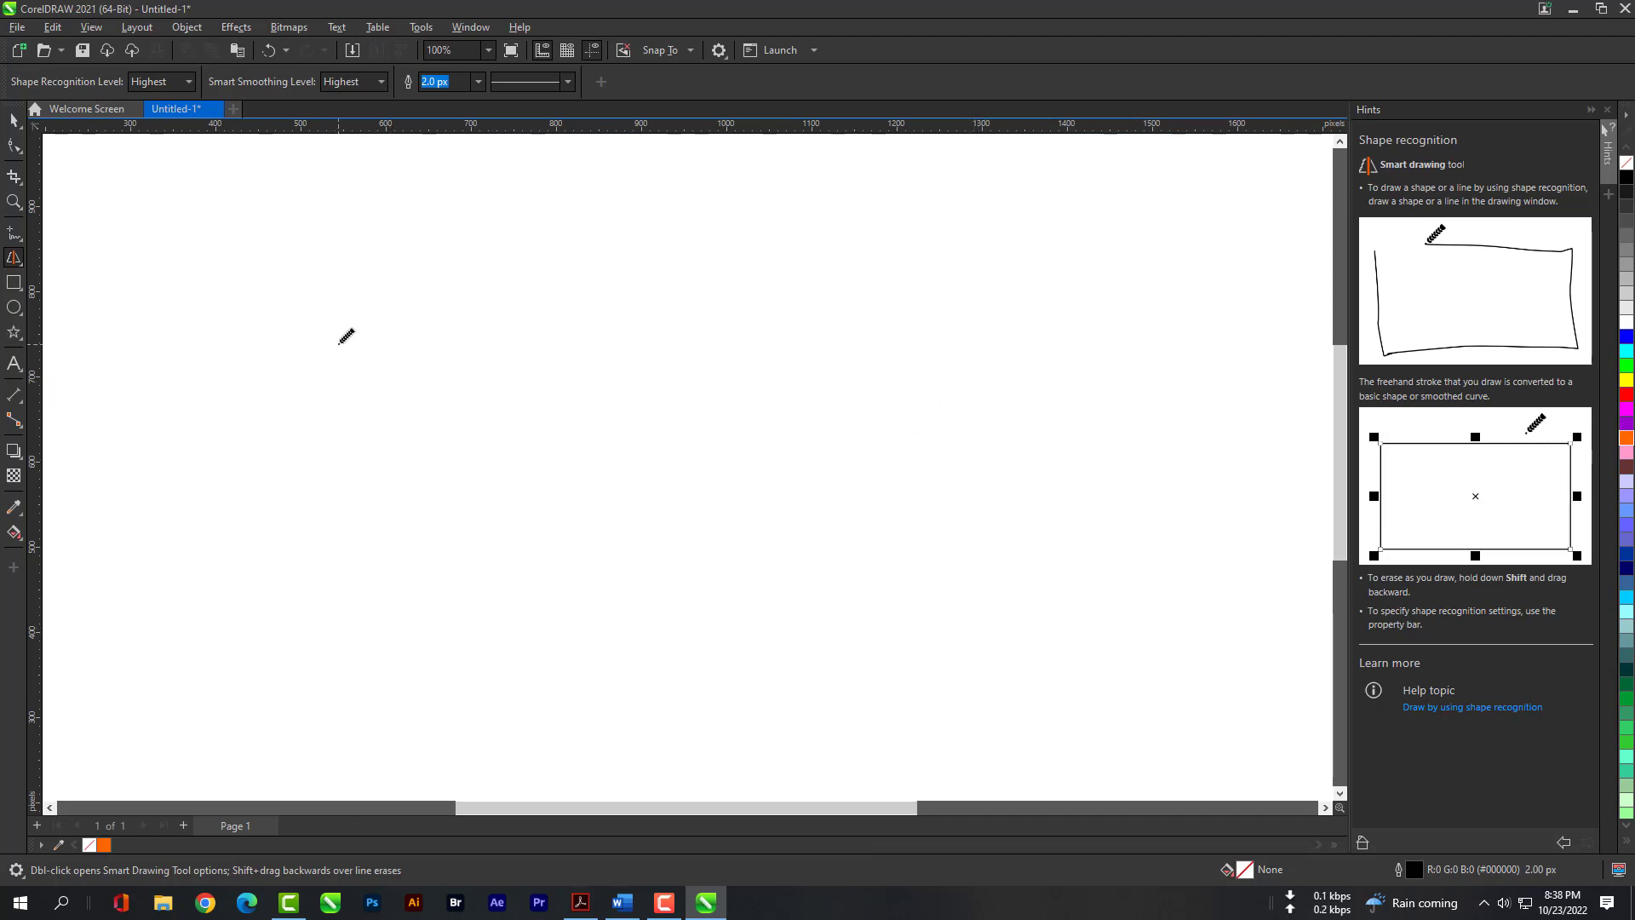
pyautogui.moveTo(326, 344); pyautogui.dragTo(506, 506)
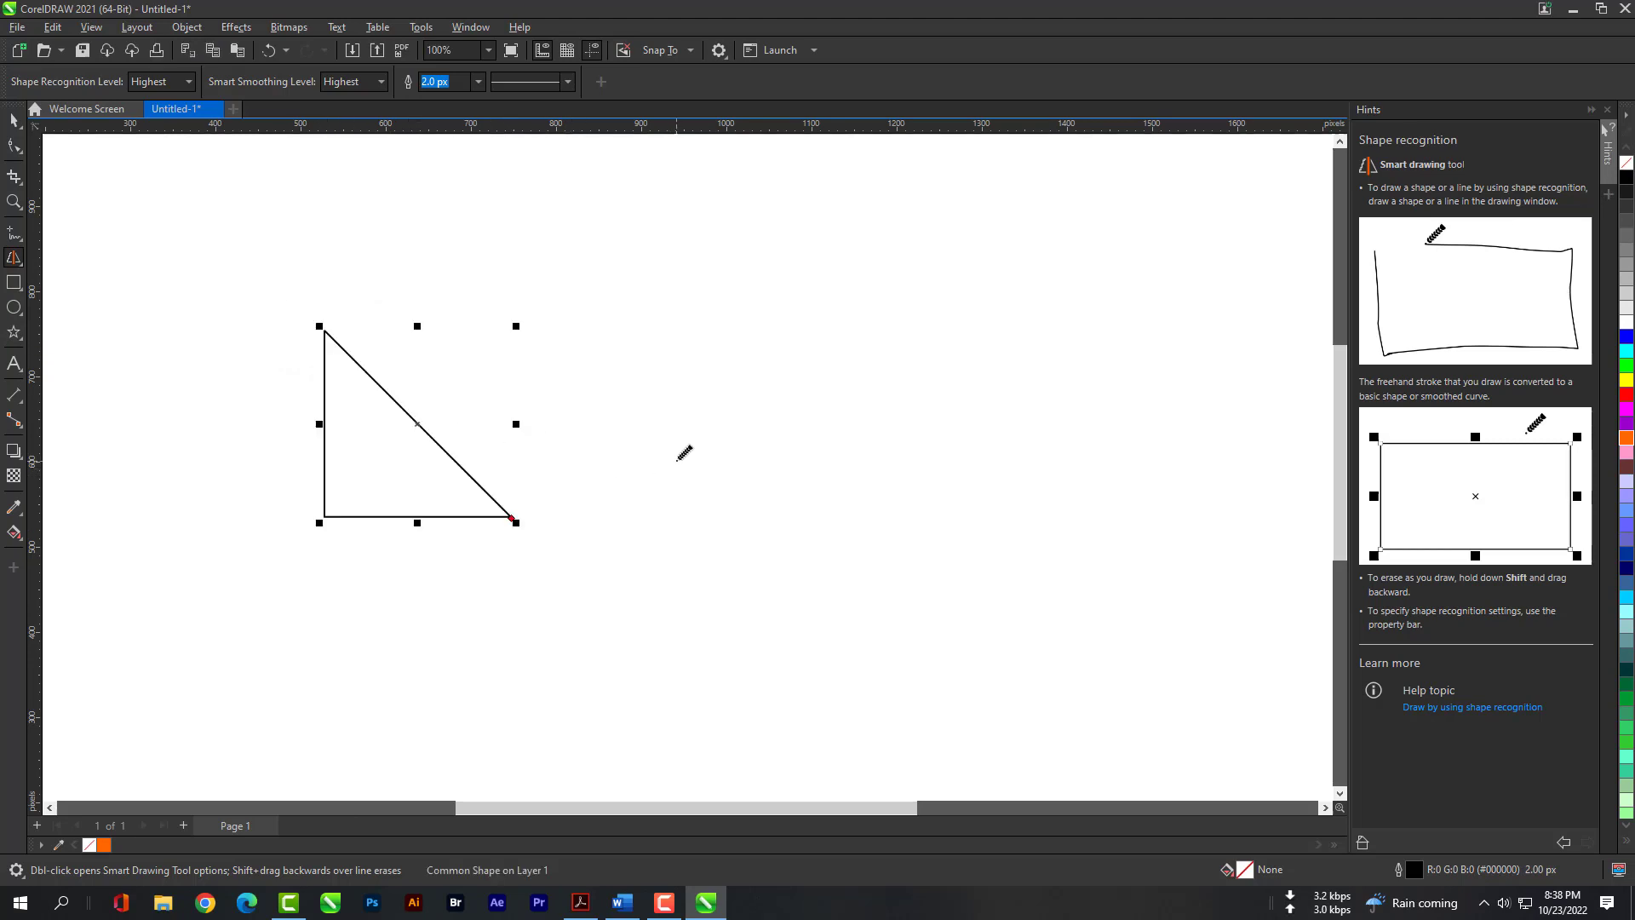
pyautogui.moveTo(709, 434)
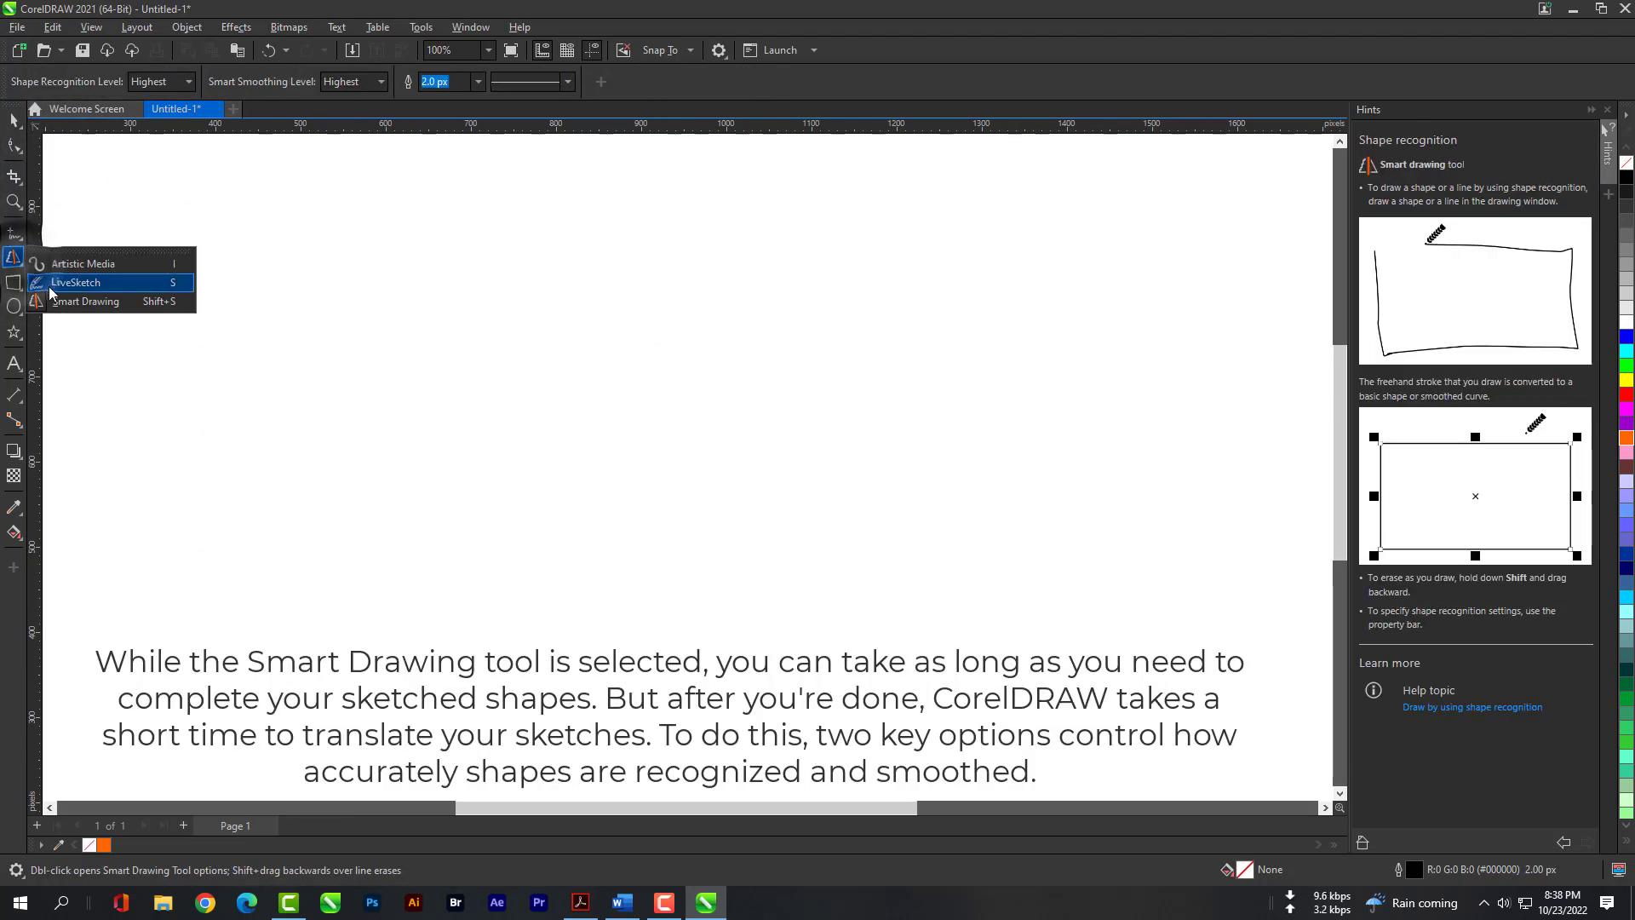
# Sketch a rough circle into a clean shape, then set Shape Recognition Level to Medium
pyautogui.moveTo(391, 349); pyautogui.dragTo(501, 271)
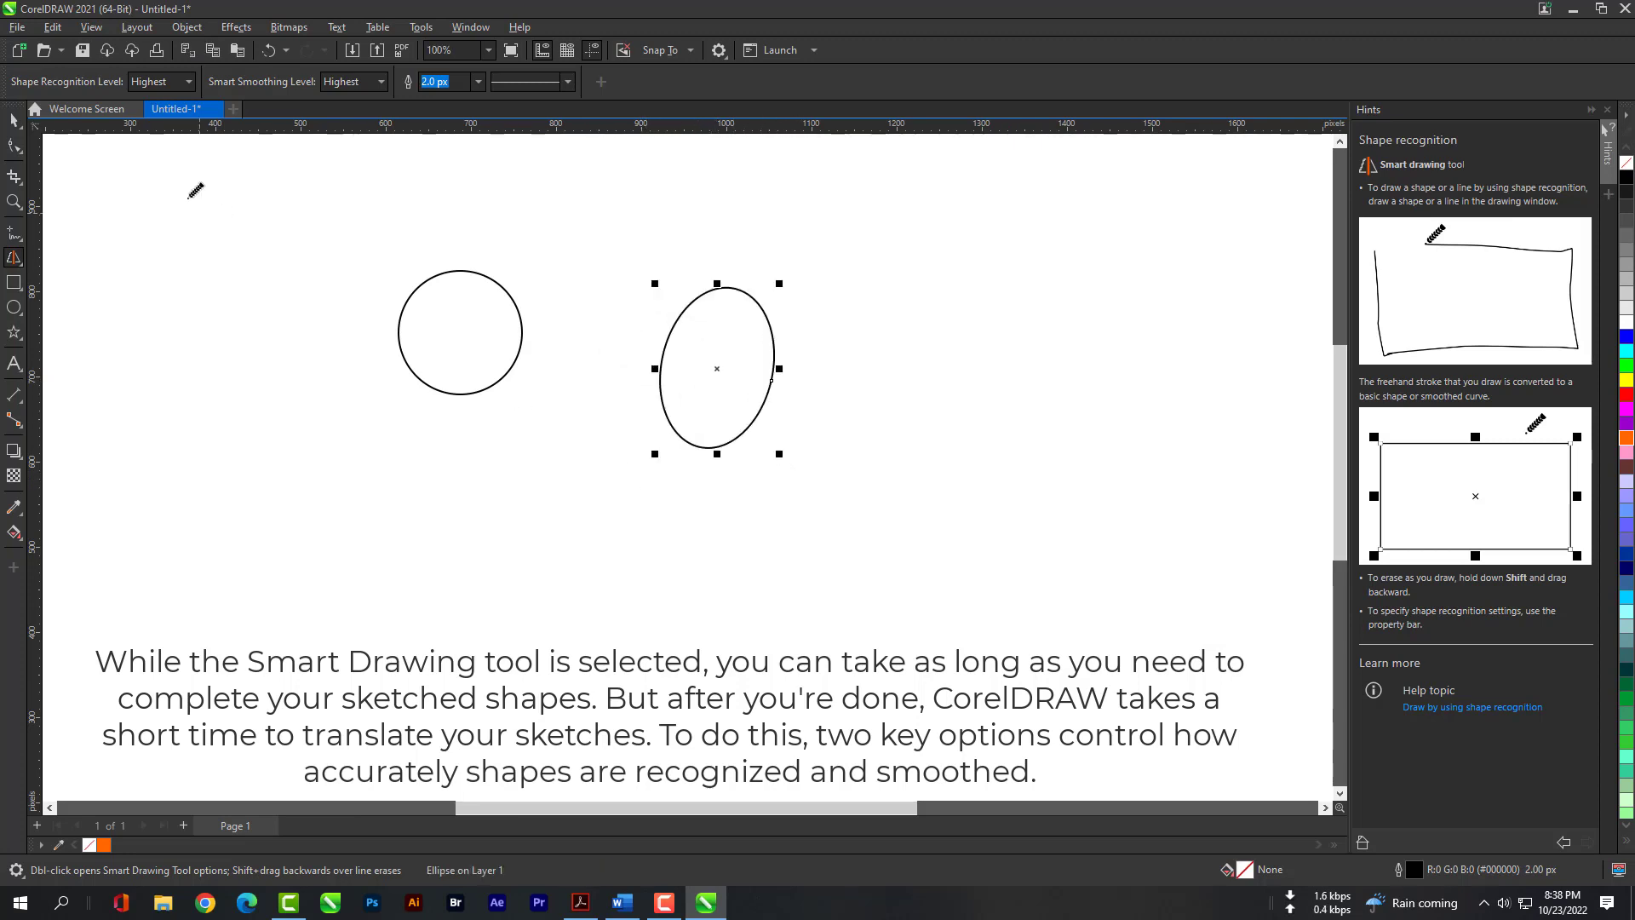
pyautogui.click(154, 81)
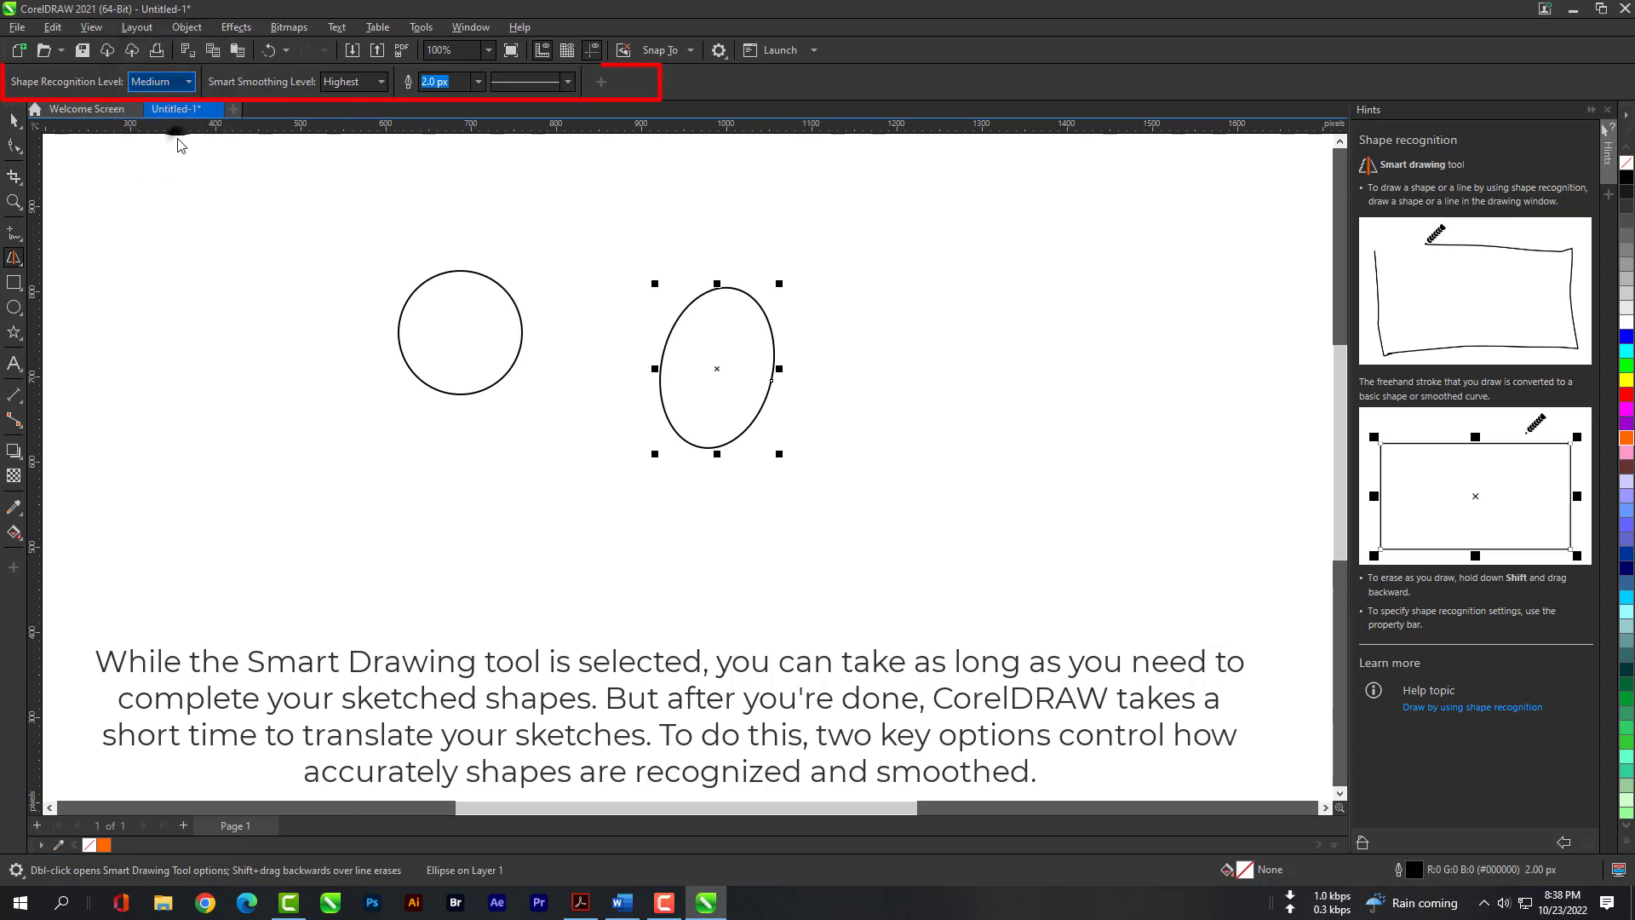
# Set Smart Smoothing to Medium and sketch test ovals and round shapes below the originals
pyautogui.click(380, 82)
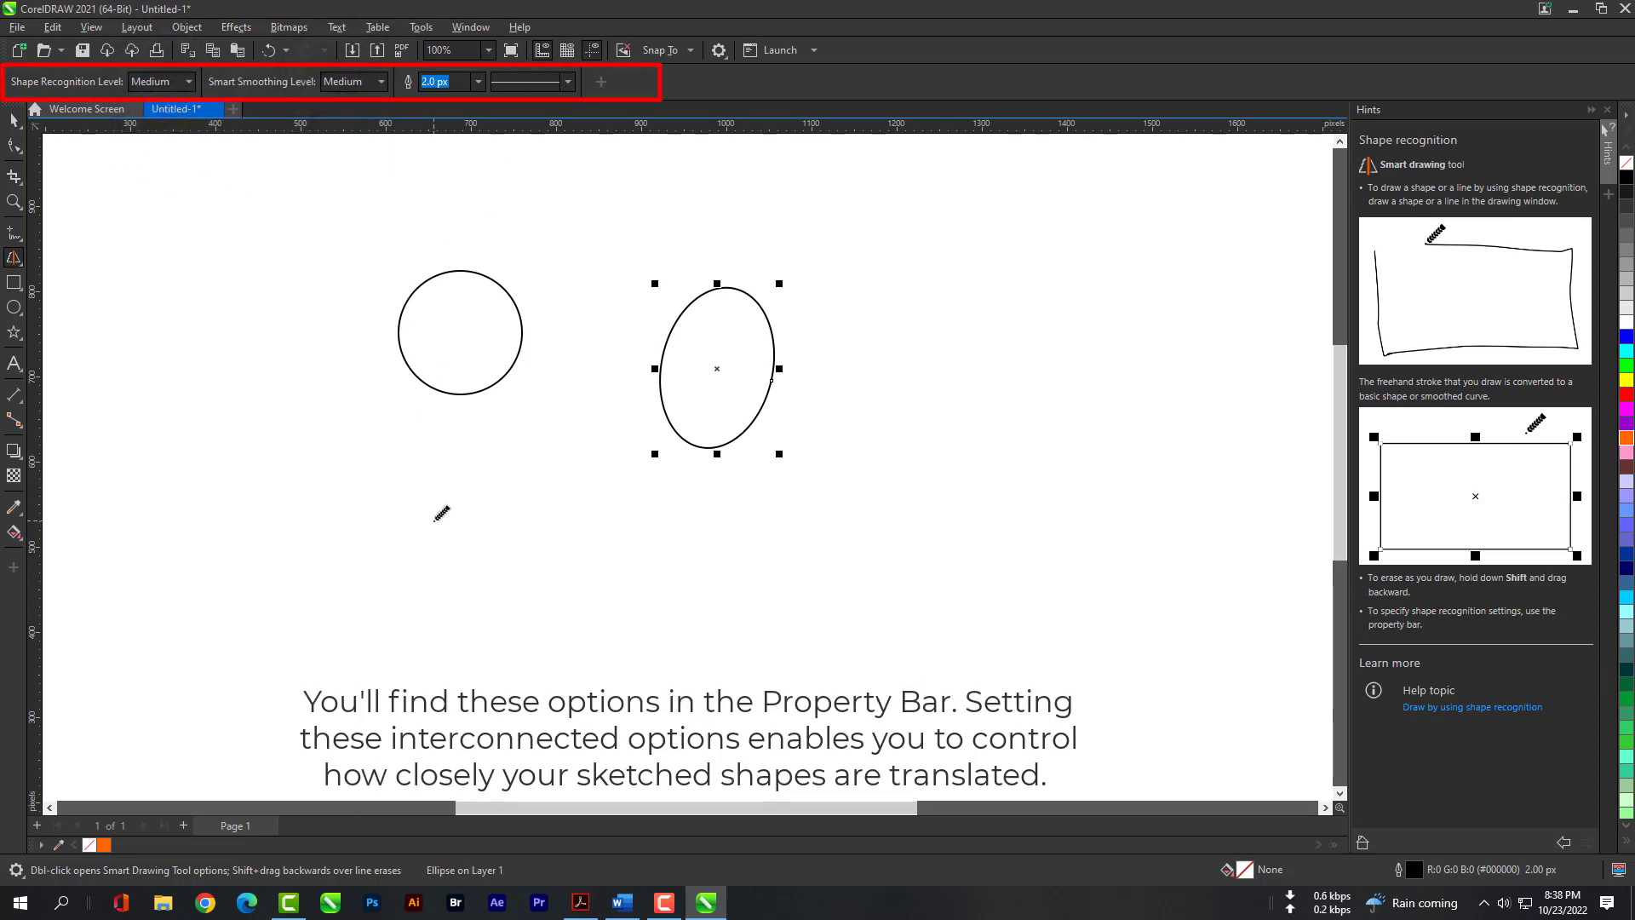
pyautogui.moveTo(456, 464); pyautogui.dragTo(459, 563)
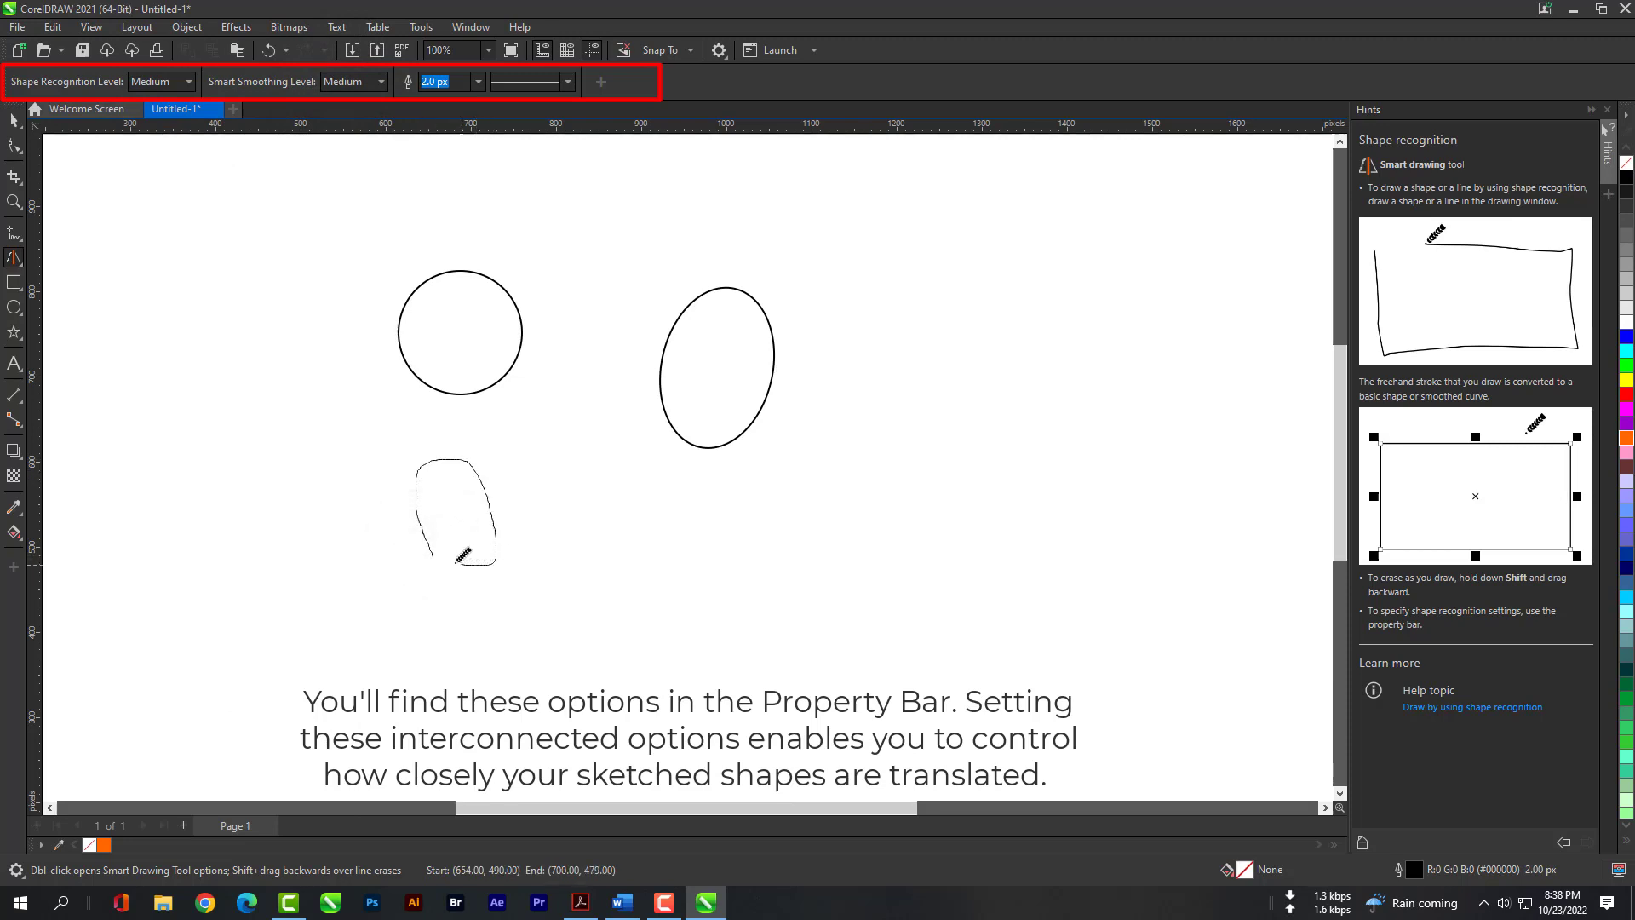
pyautogui.click(454, 511)
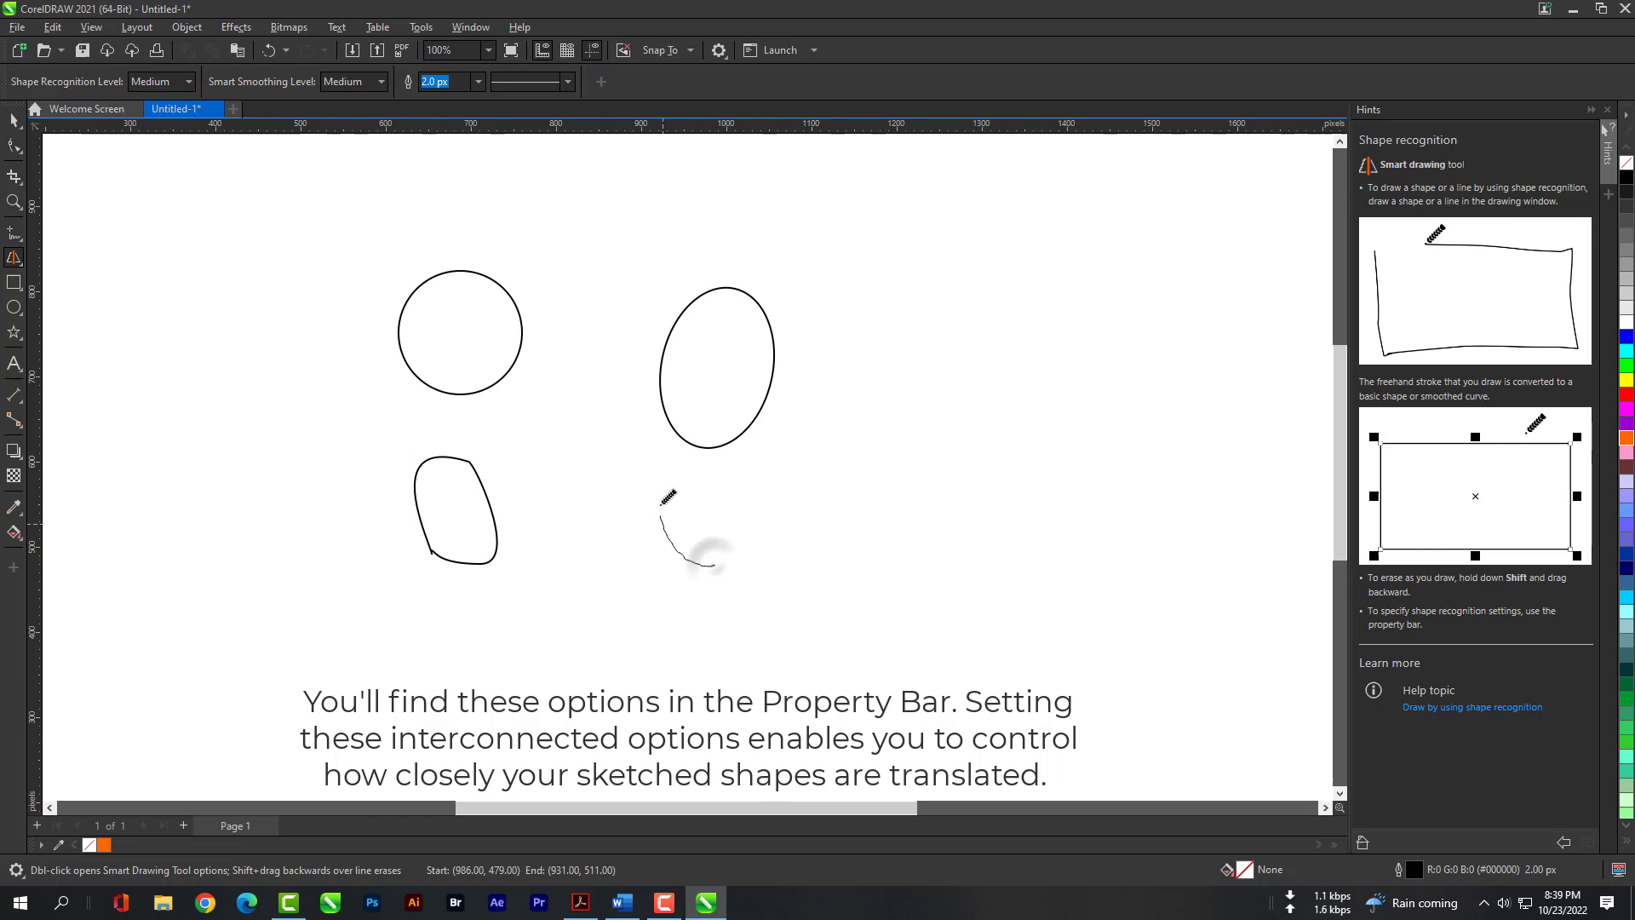
pyautogui.moveTo(668, 495); pyautogui.dragTo(715, 563)
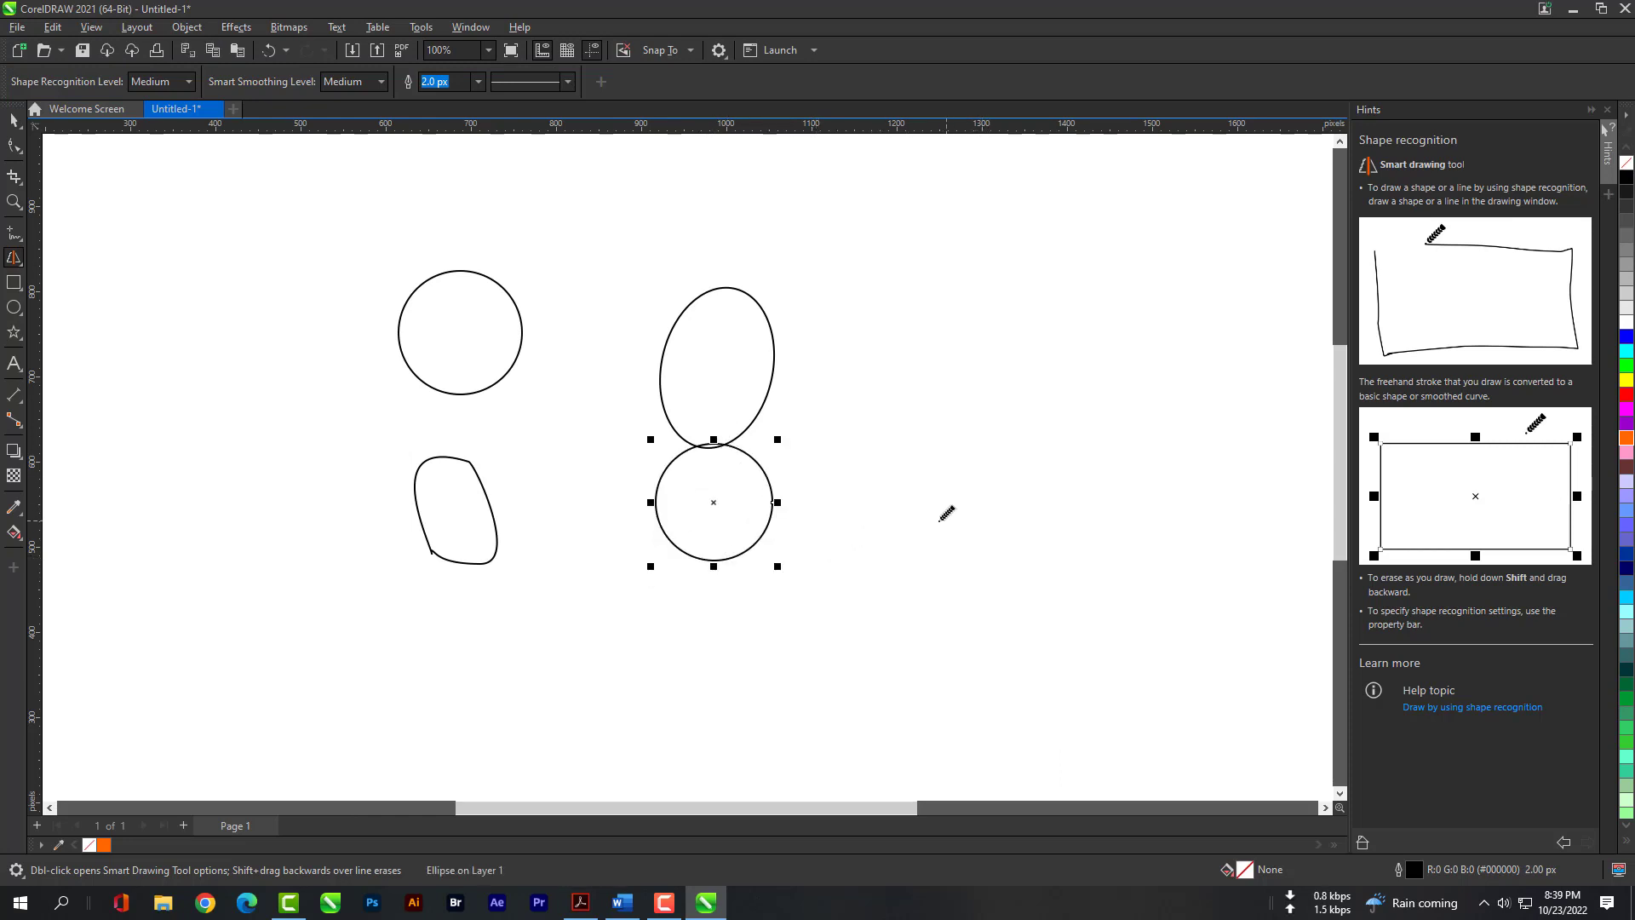
pyautogui.moveTo(921, 525); pyautogui.dragTo(1066, 560)
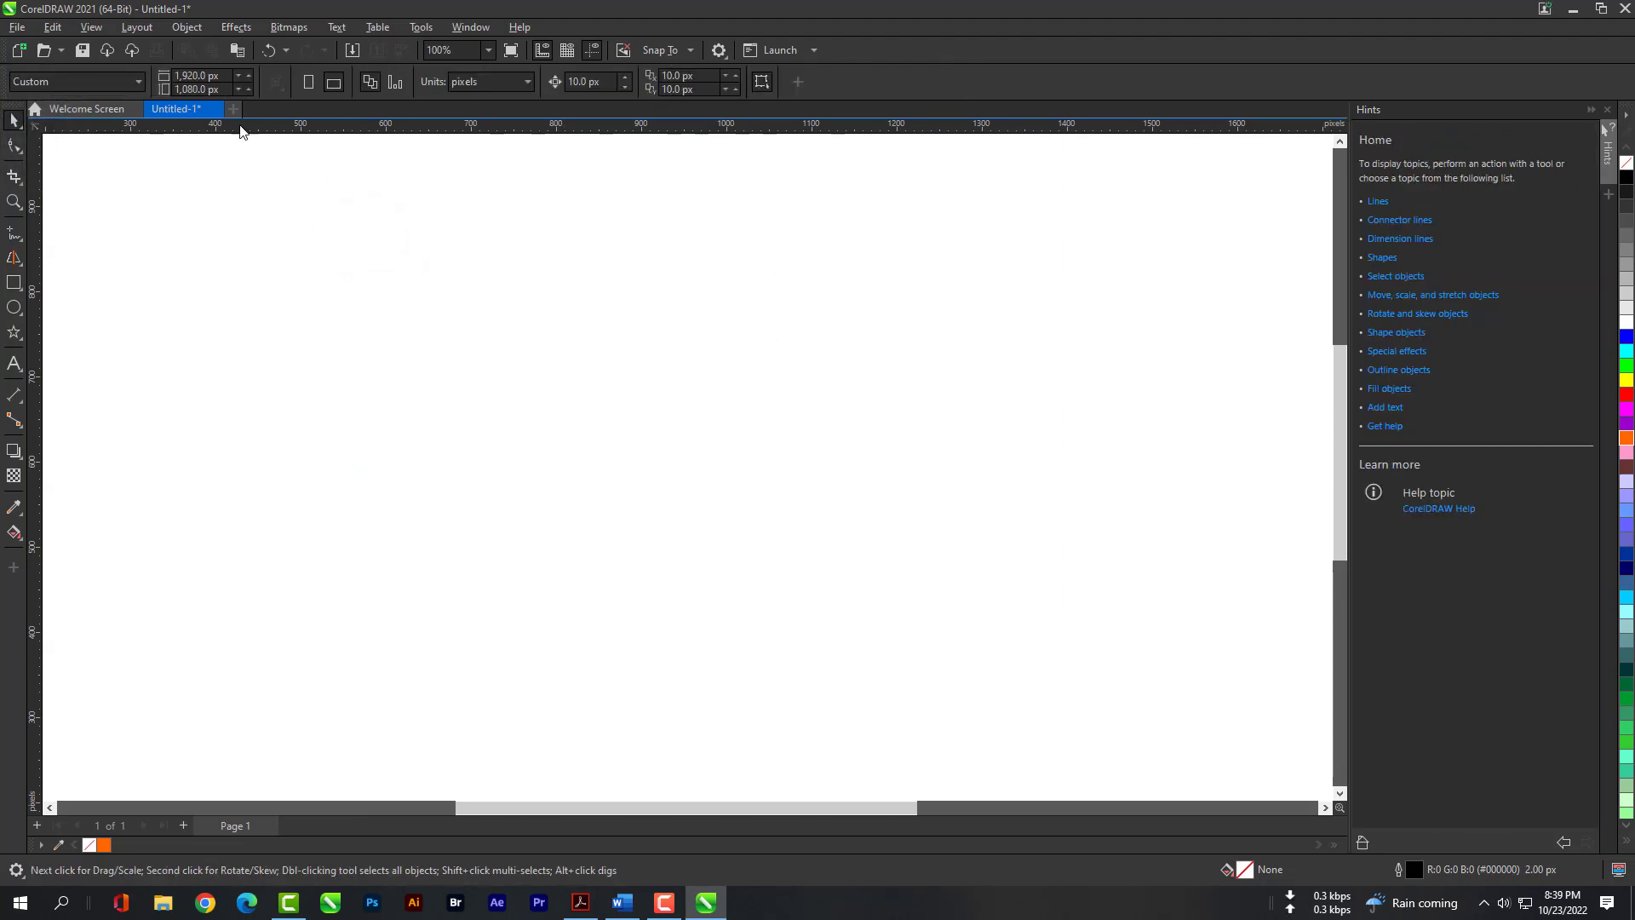
# Reselect Smart Drawing, set both levels to Highest, and confirm a new default line style
pyautogui.click(14, 258)
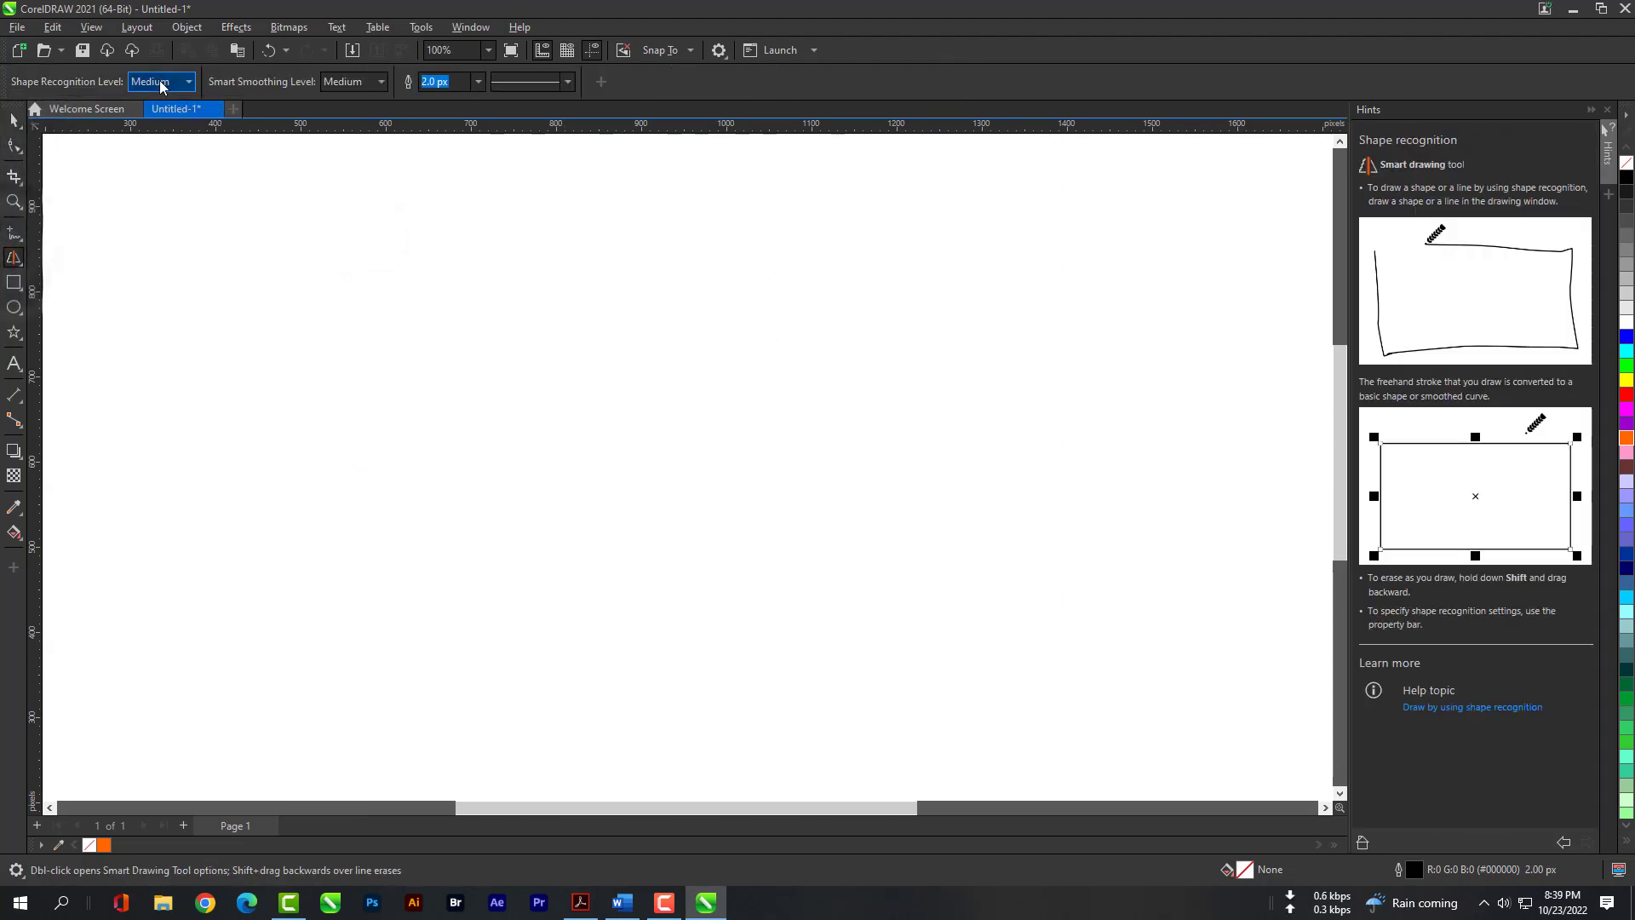
pyautogui.click(380, 82)
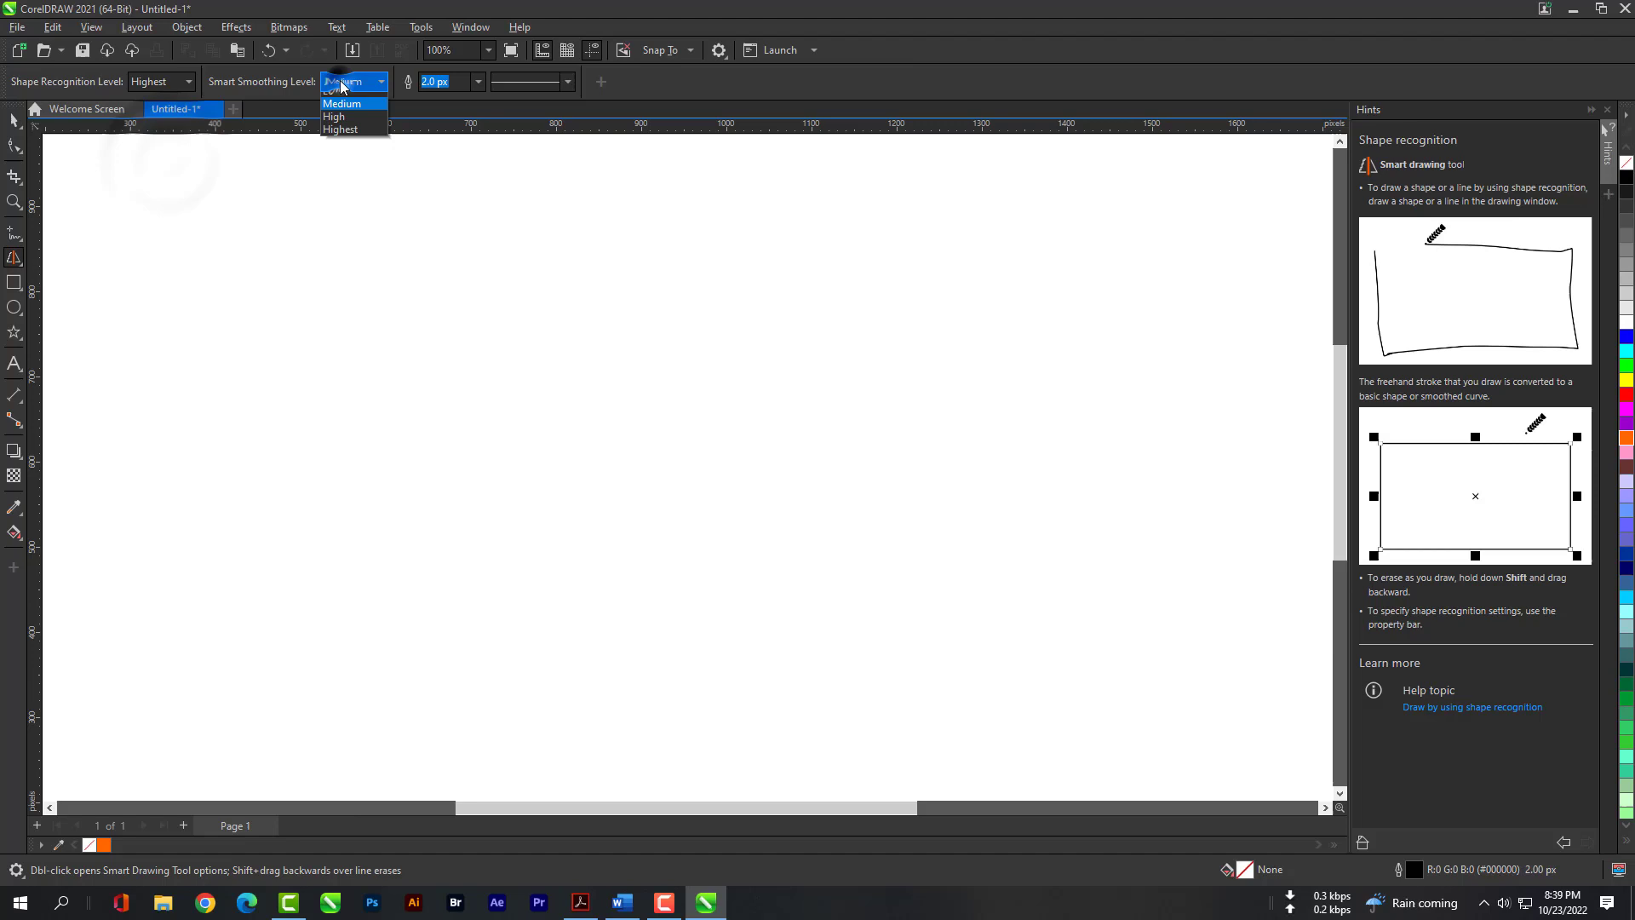
pyautogui.click(567, 82)
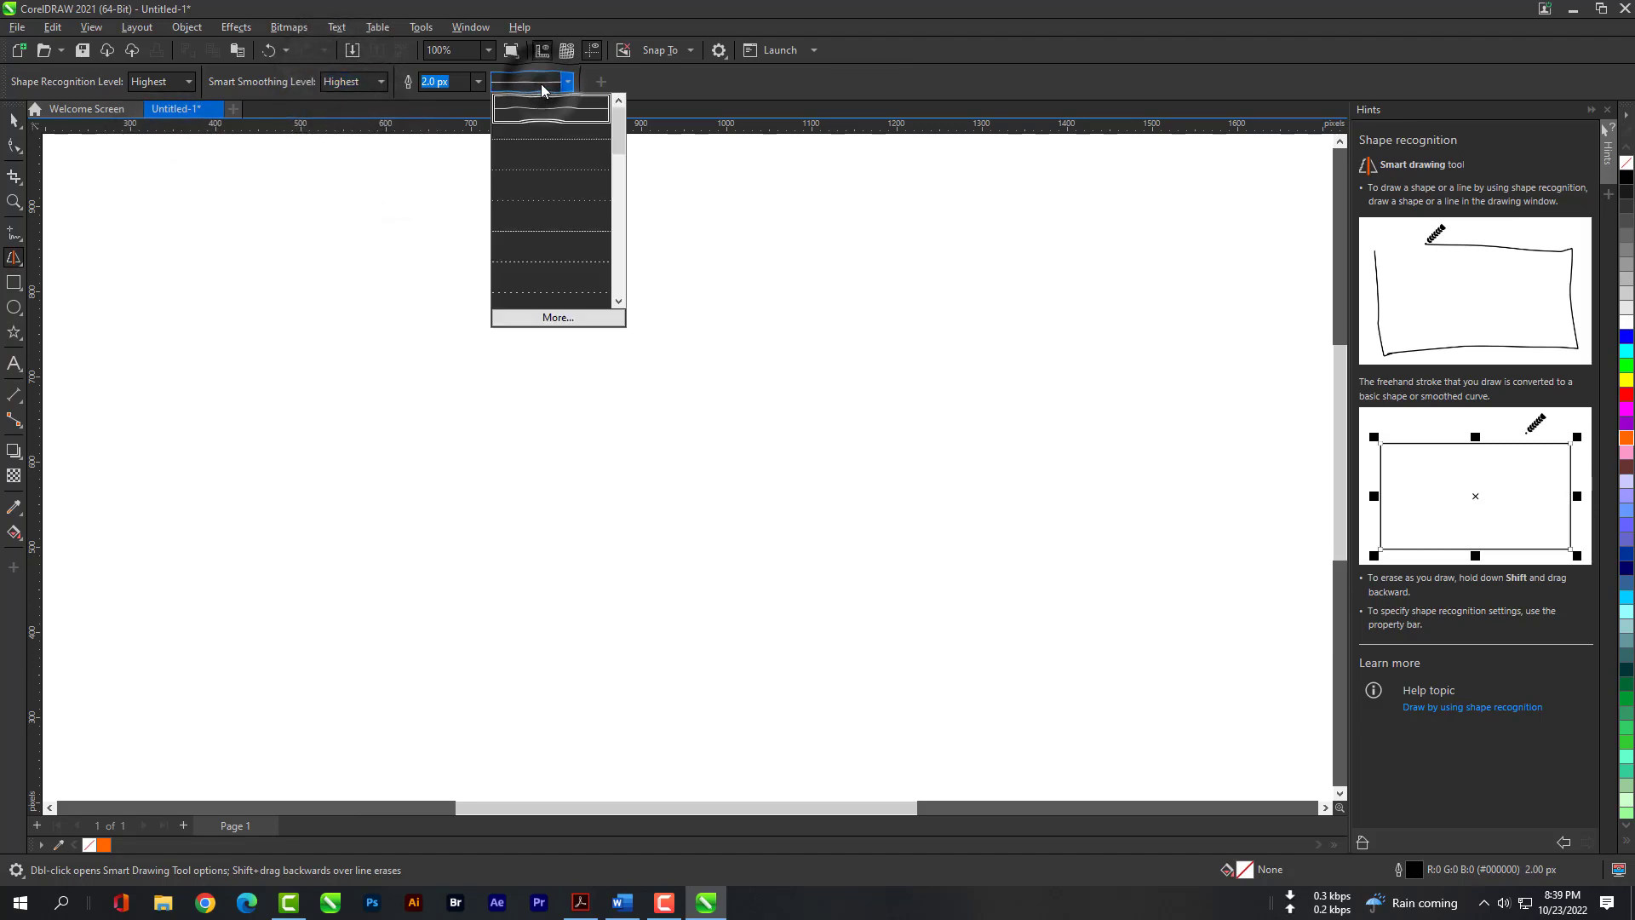
pyautogui.click(549, 107)
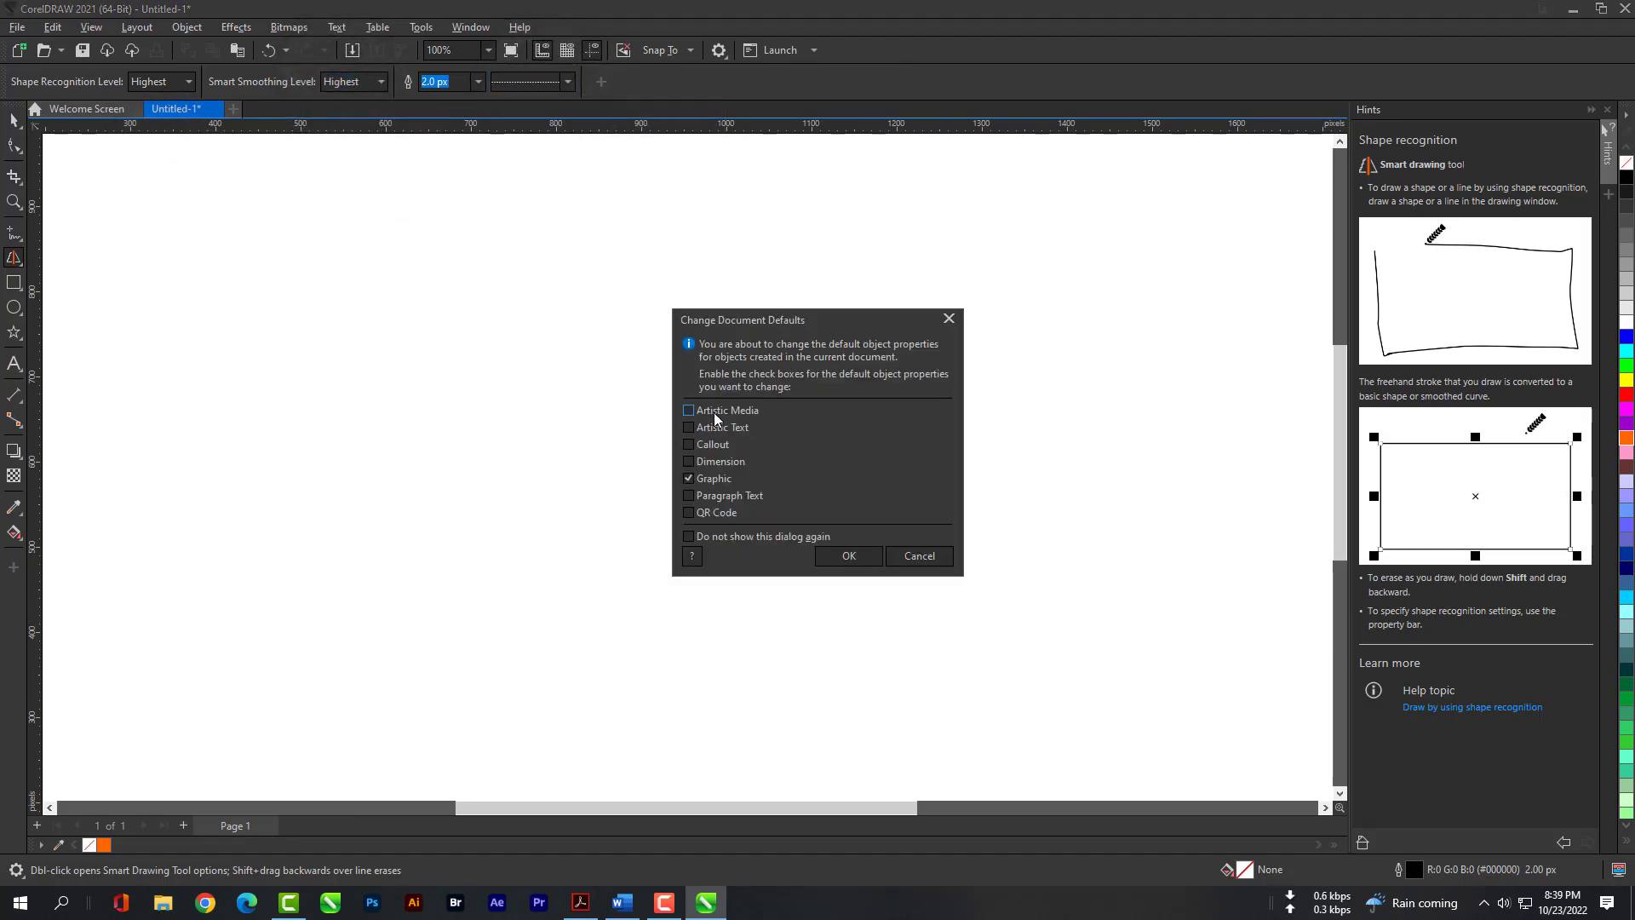
pyautogui.click(848, 554)
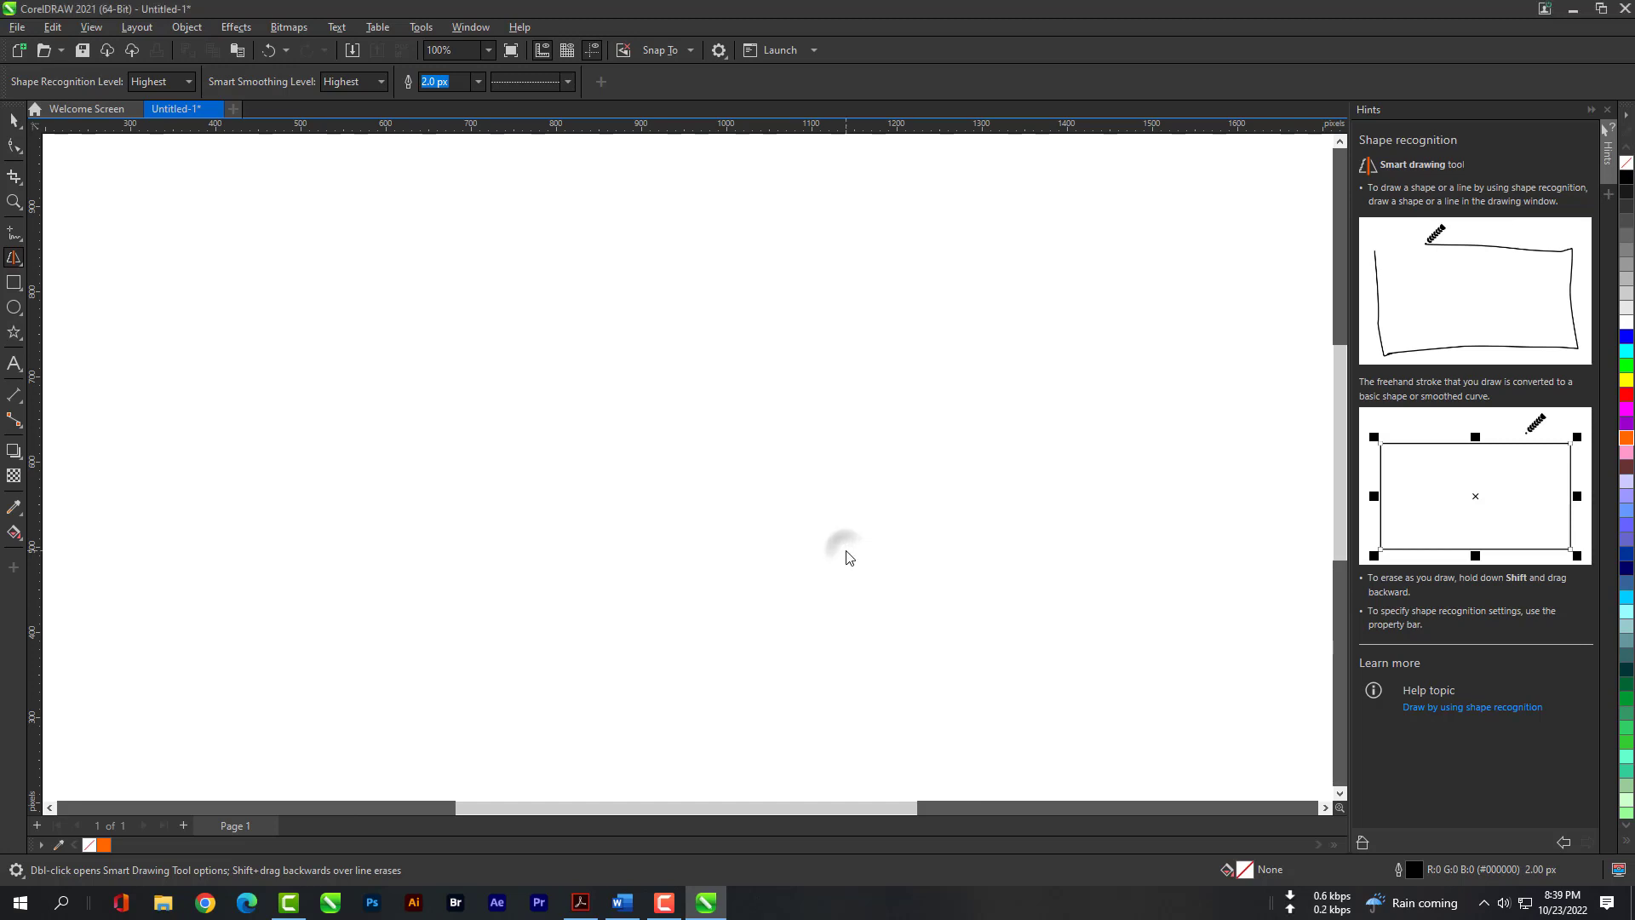